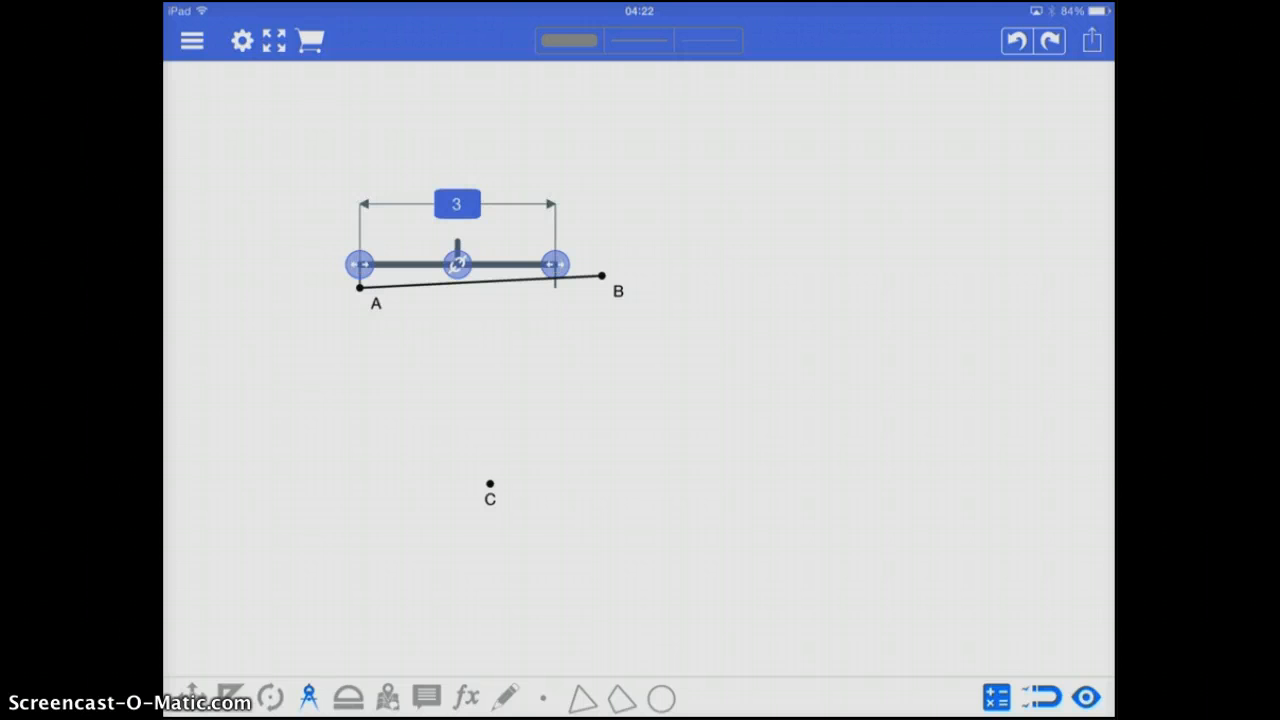
# Set the compass to AB's length, centre it on C, and choose a line type
pyautogui.moveTo(552, 264); pyautogui.dragTo(599, 252)
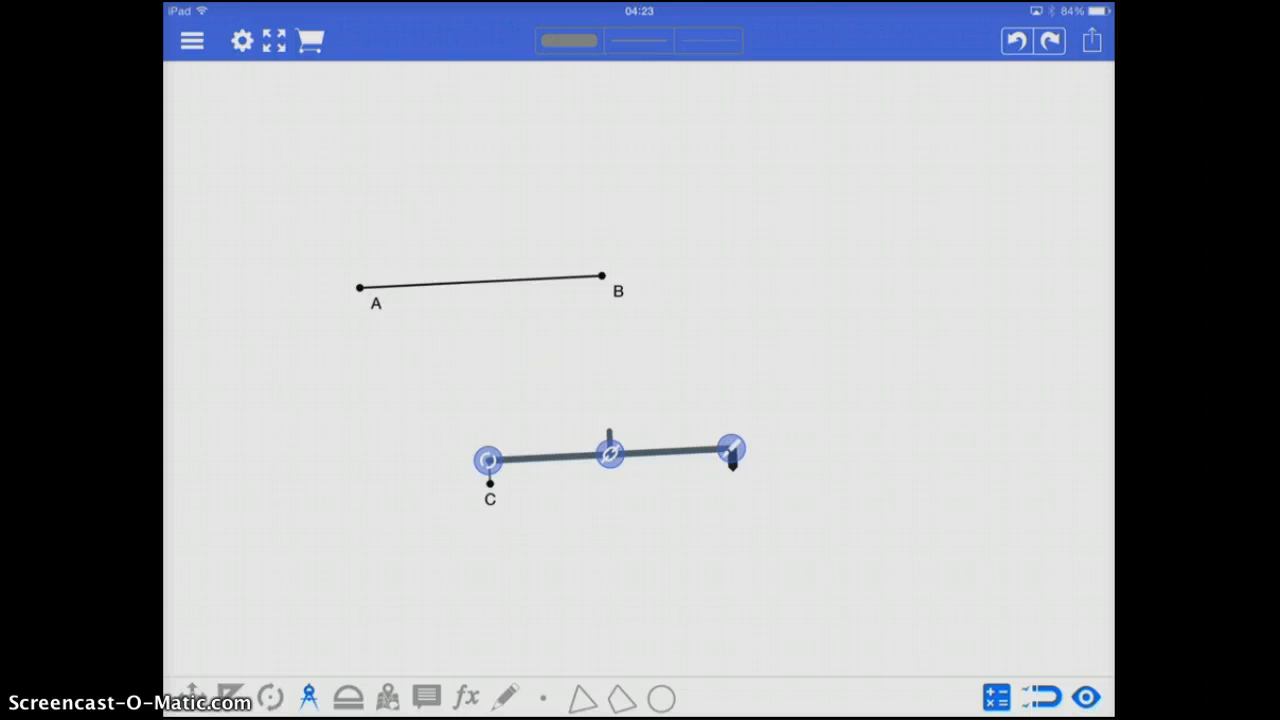
pyautogui.moveTo(733, 451); pyautogui.dragTo(695, 348)
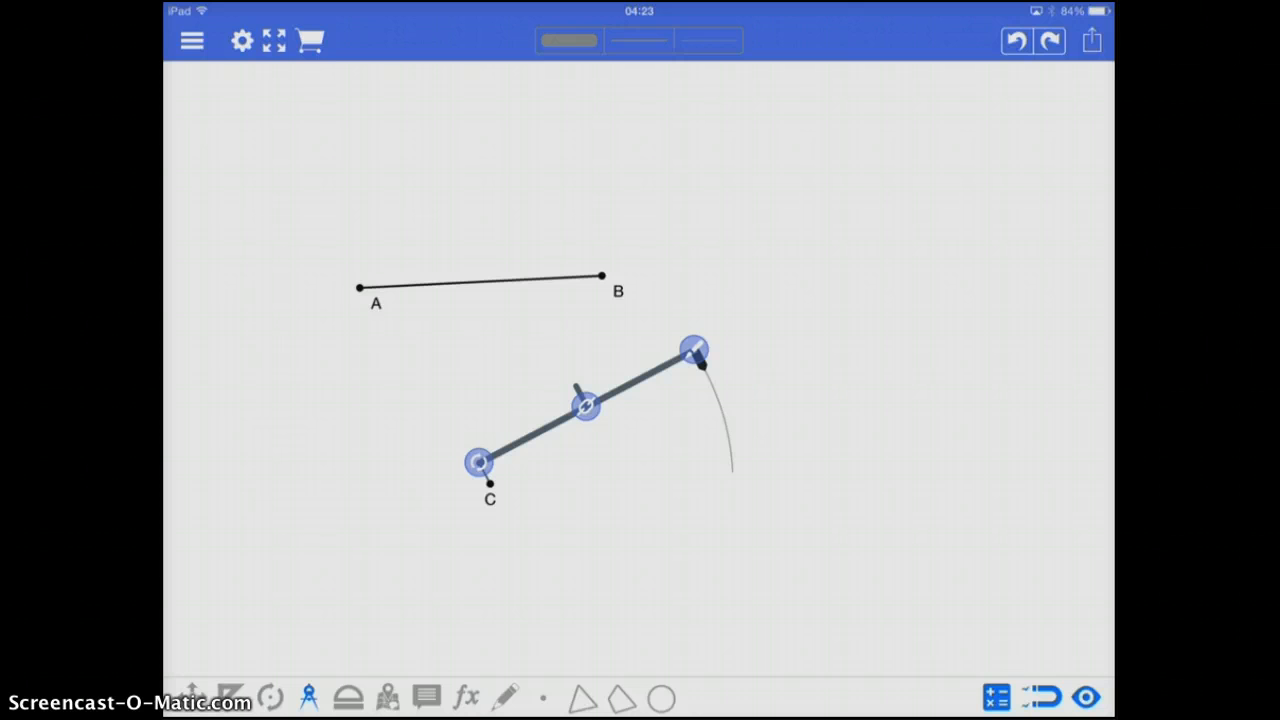
pyautogui.click(505, 697)
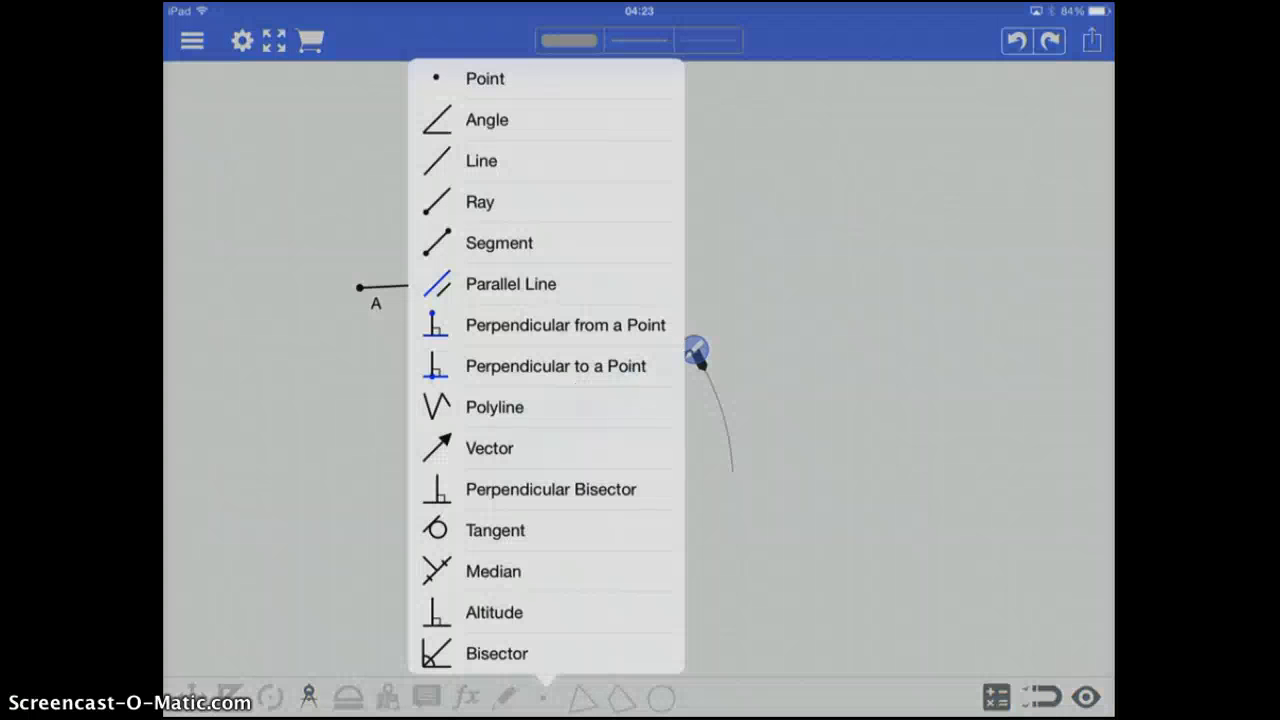
pyautogui.click(481, 160)
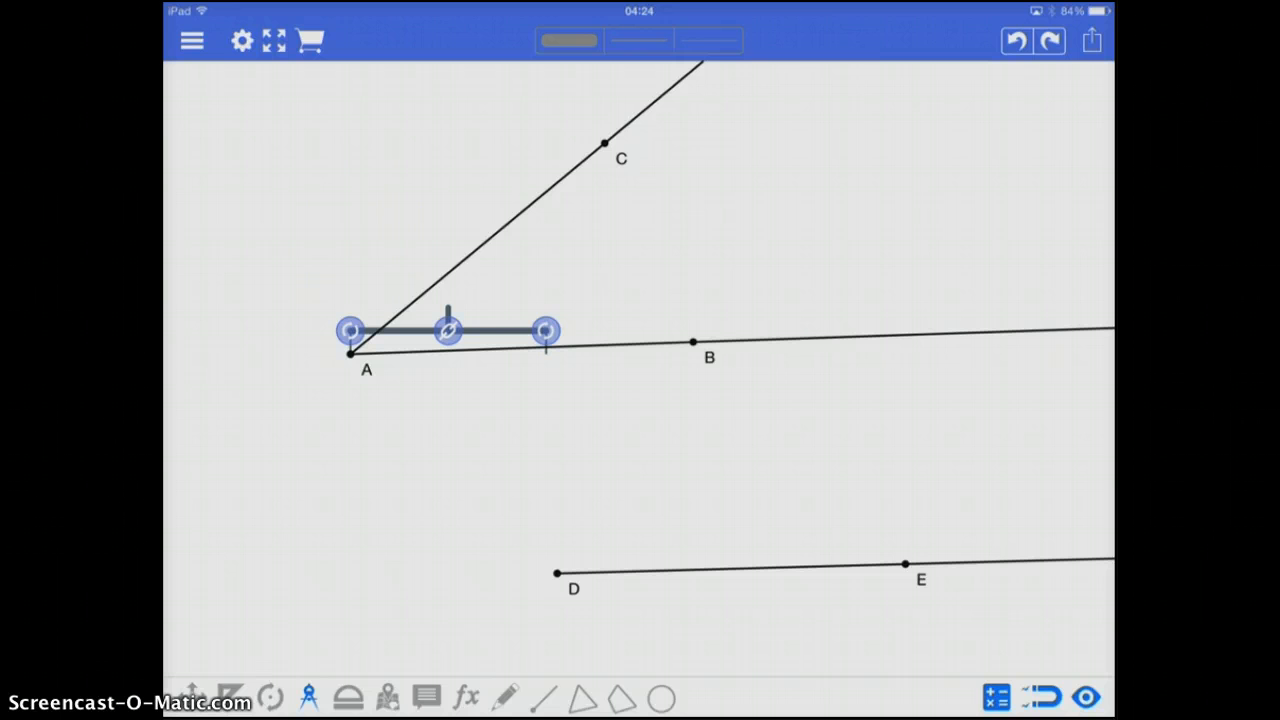
# Swing an arc across both rays of angle A, then centre the compass on D
pyautogui.moveTo(545, 331); pyautogui.dragTo(462, 190)
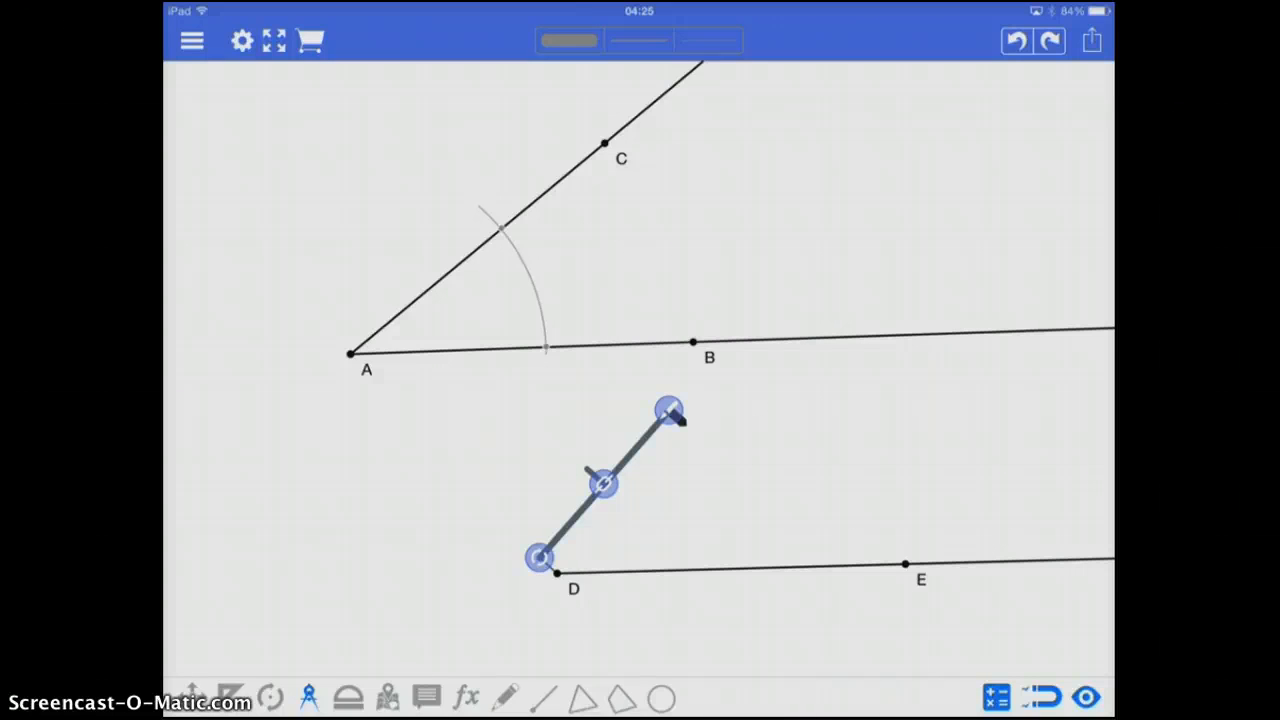
pyautogui.moveTo(668, 410); pyautogui.dragTo(755, 570)
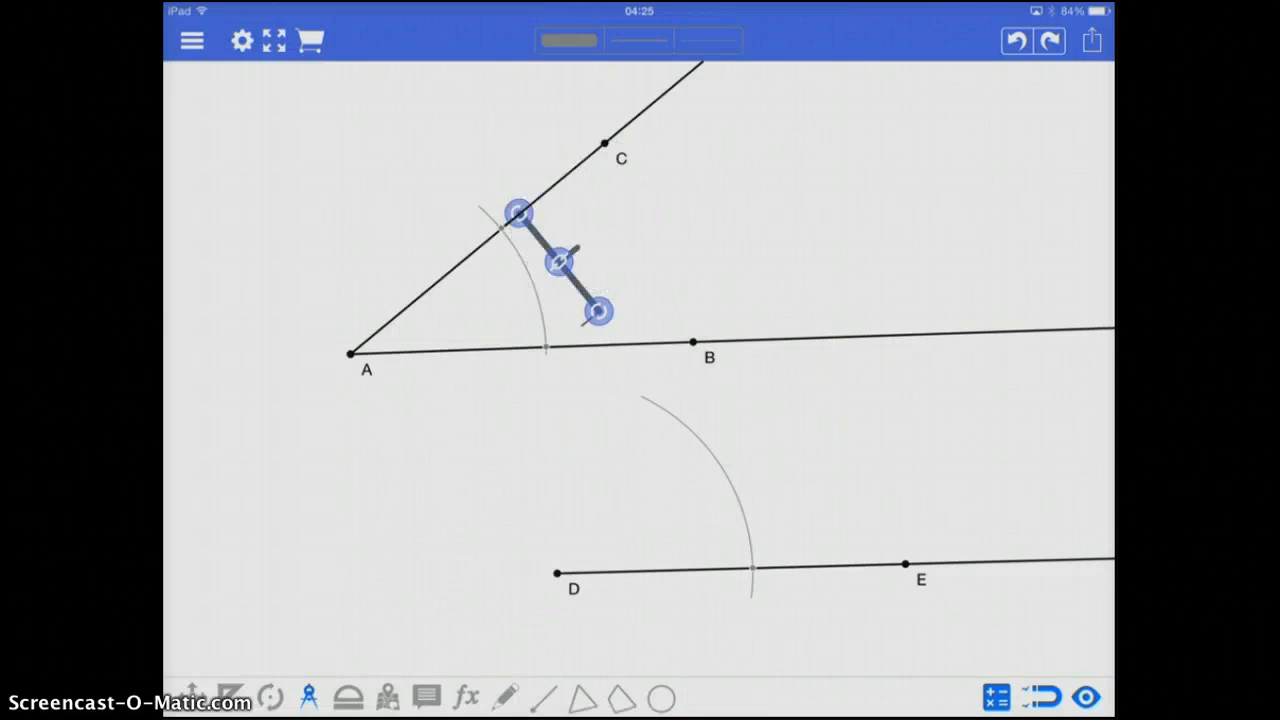
# Transfer the gap between the arc crossings on angle A to the crossing on DE
pyautogui.moveTo(558, 262); pyautogui.dragTo(705, 430)
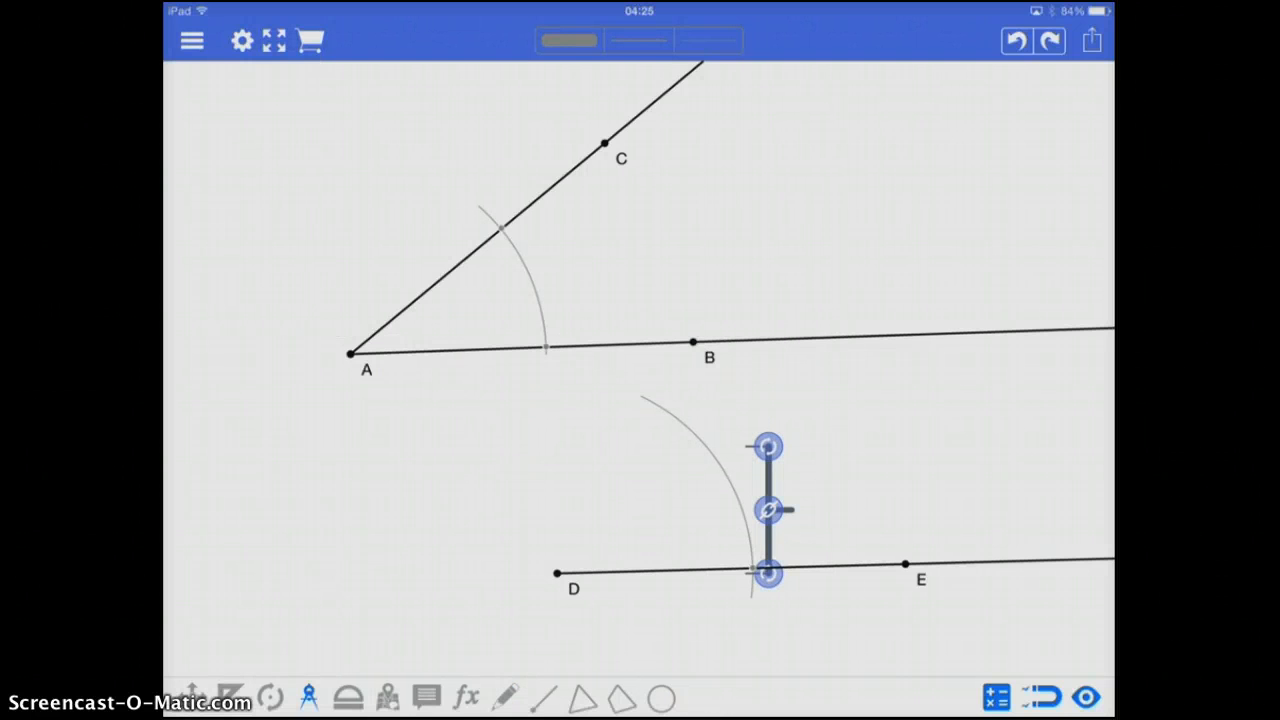
pyautogui.moveTo(767, 446); pyautogui.dragTo(753, 438)
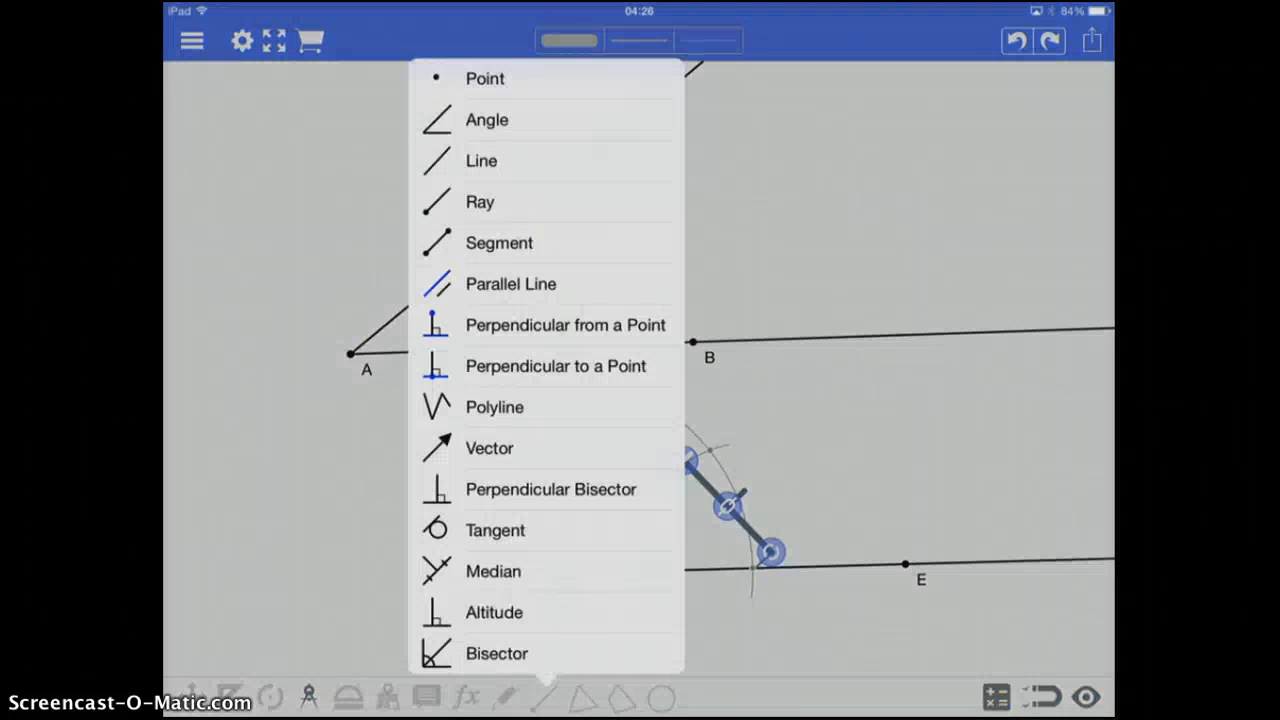
pyautogui.click(481, 160)
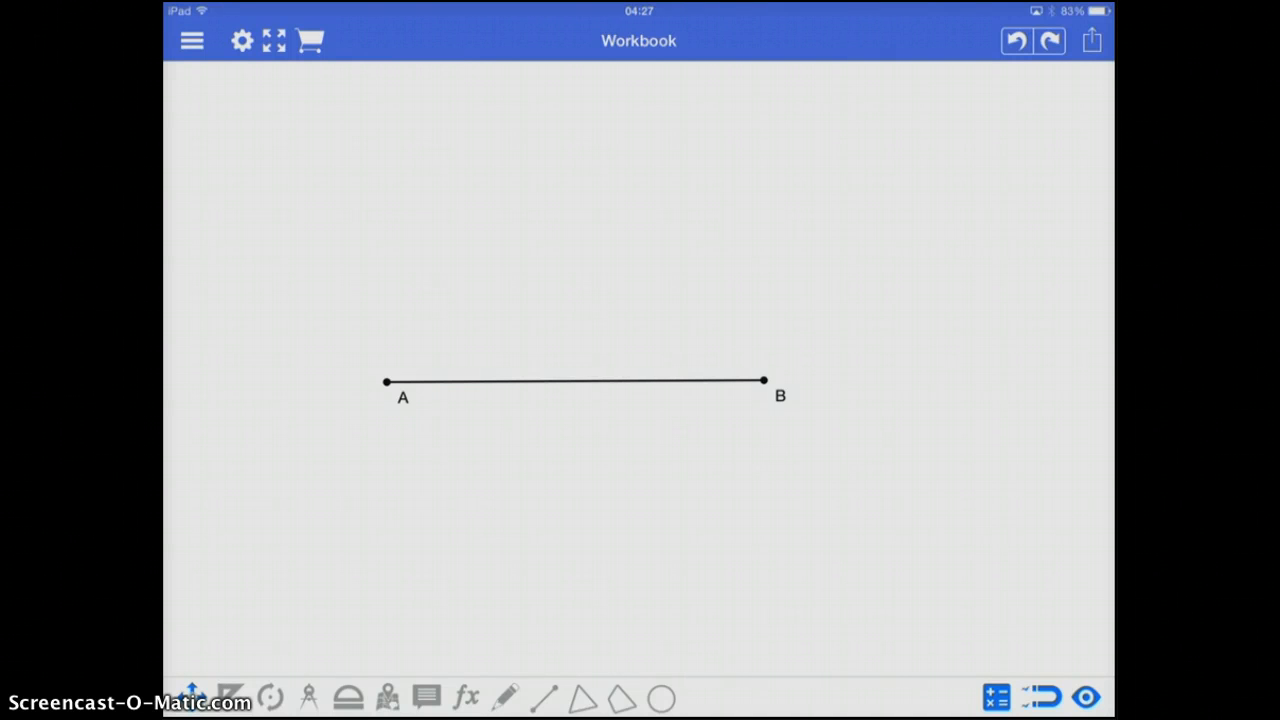
# Anchor the compass at B, widen it past half AB, and arc above and below
pyautogui.click(308, 697)
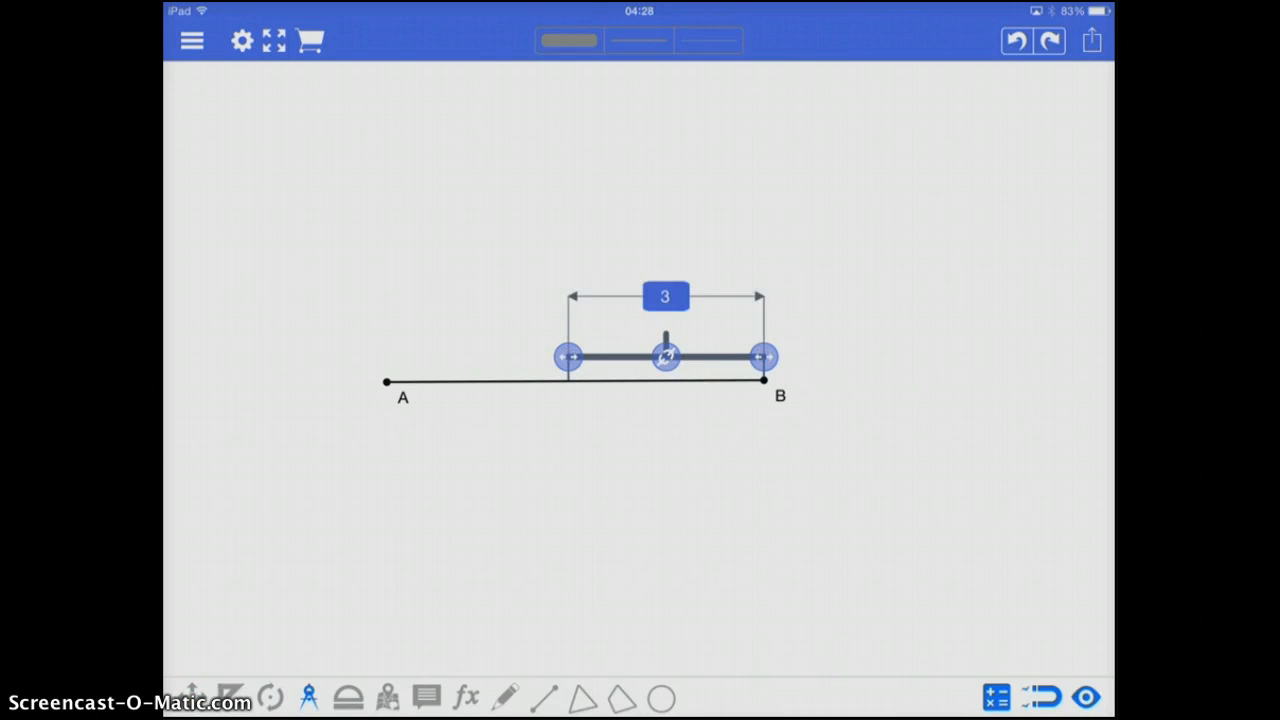
pyautogui.moveTo(568, 356); pyautogui.dragTo(527, 358)
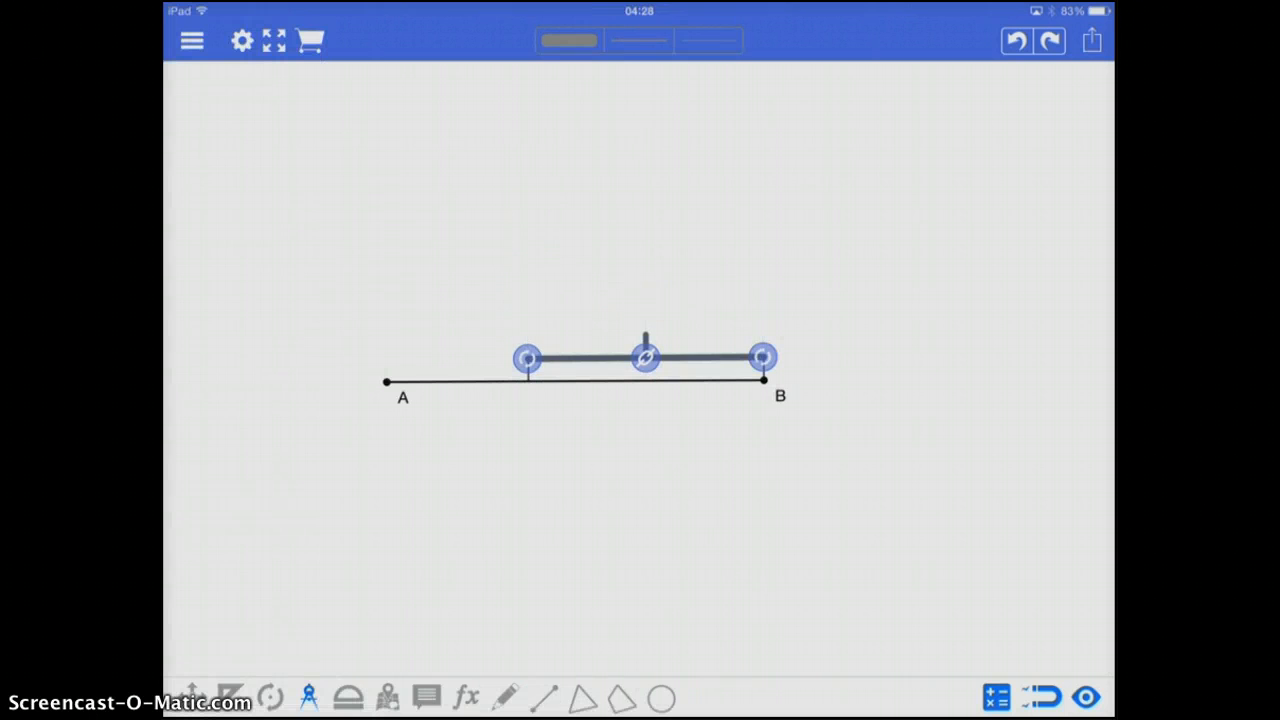
pyautogui.moveTo(527, 358); pyautogui.dragTo(545, 180)
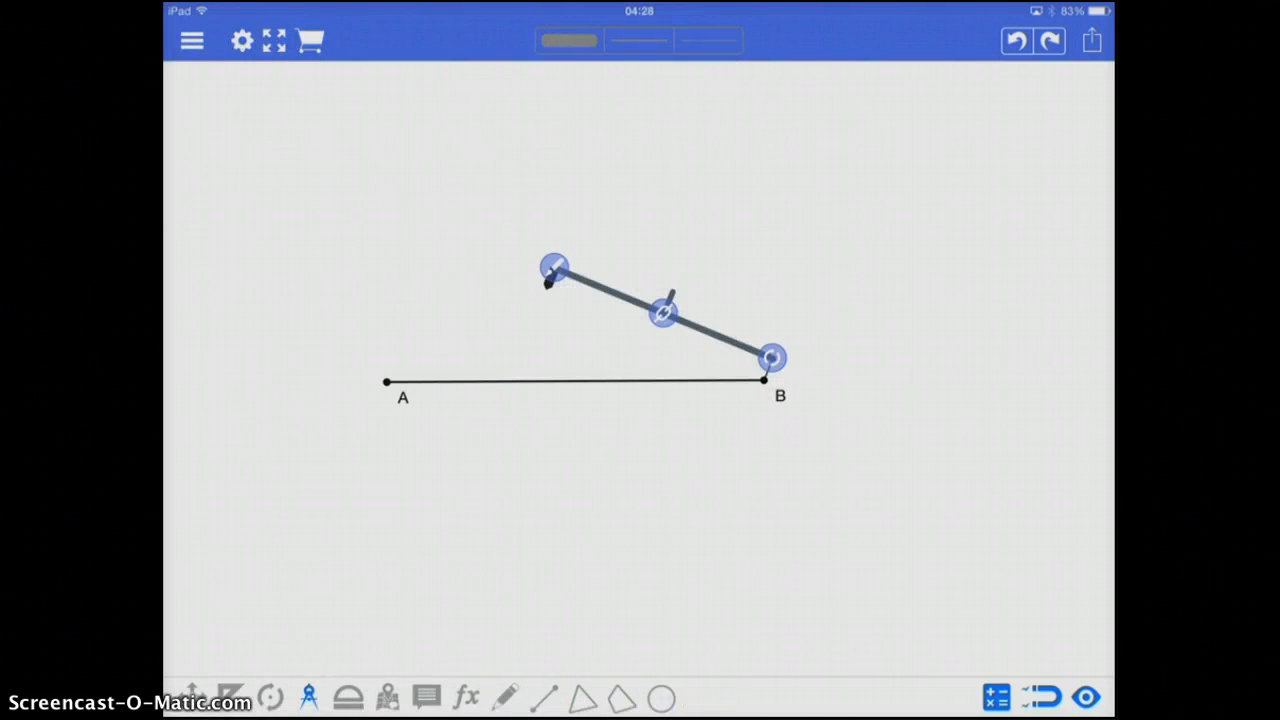
pyautogui.moveTo(555, 267); pyautogui.dragTo(650, 170)
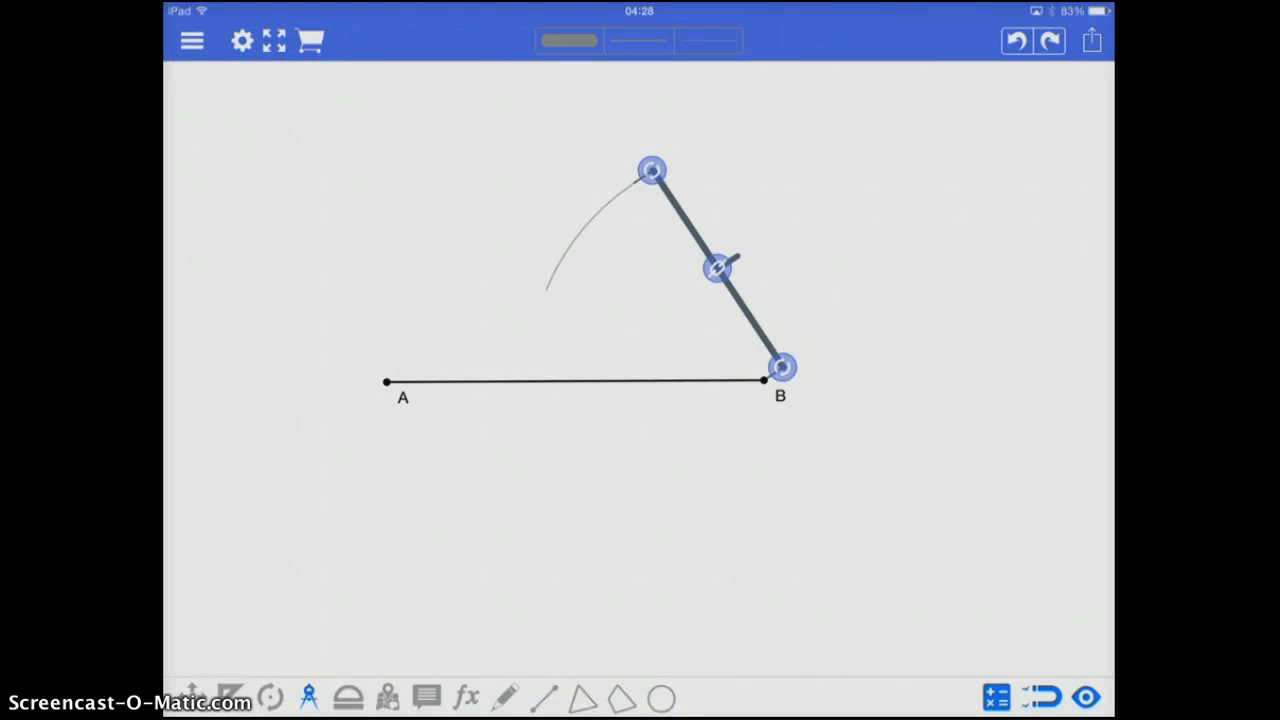
pyautogui.moveTo(650, 170); pyautogui.dragTo(535, 450)
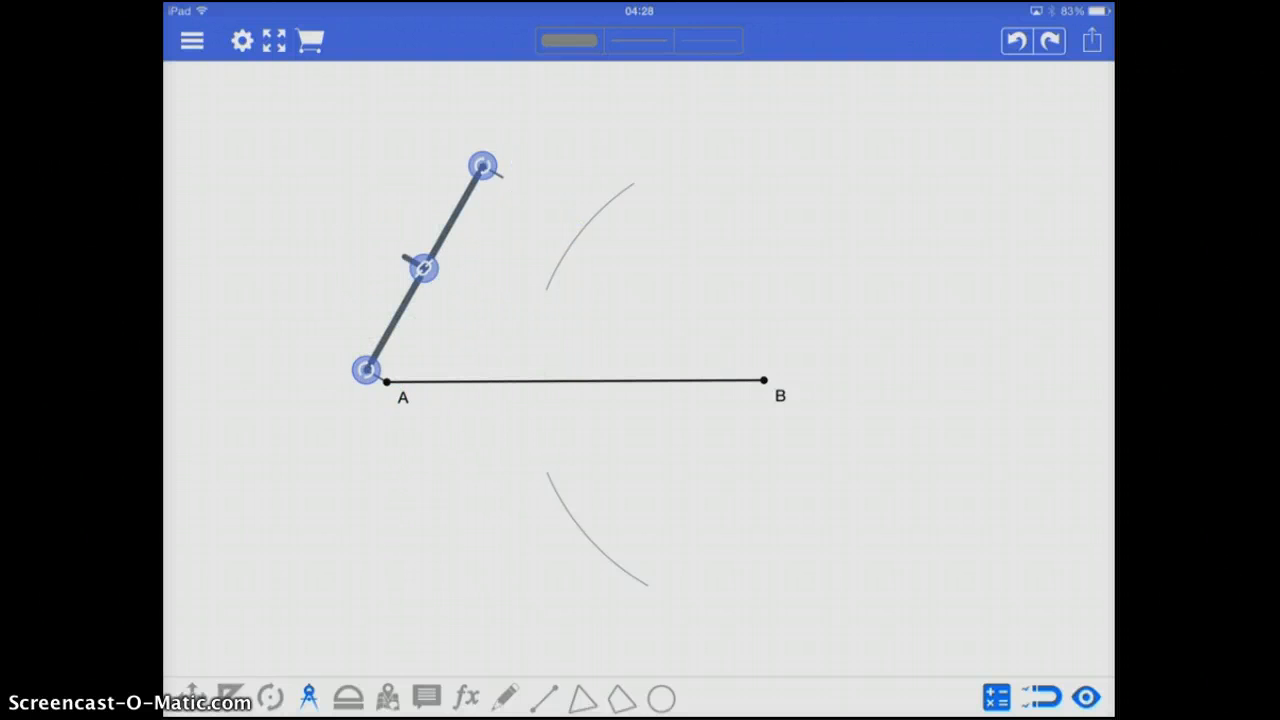
# Swing arcs from A crossing B's upper and lower arcs
pyautogui.moveTo(485, 163); pyautogui.dragTo(545, 208)
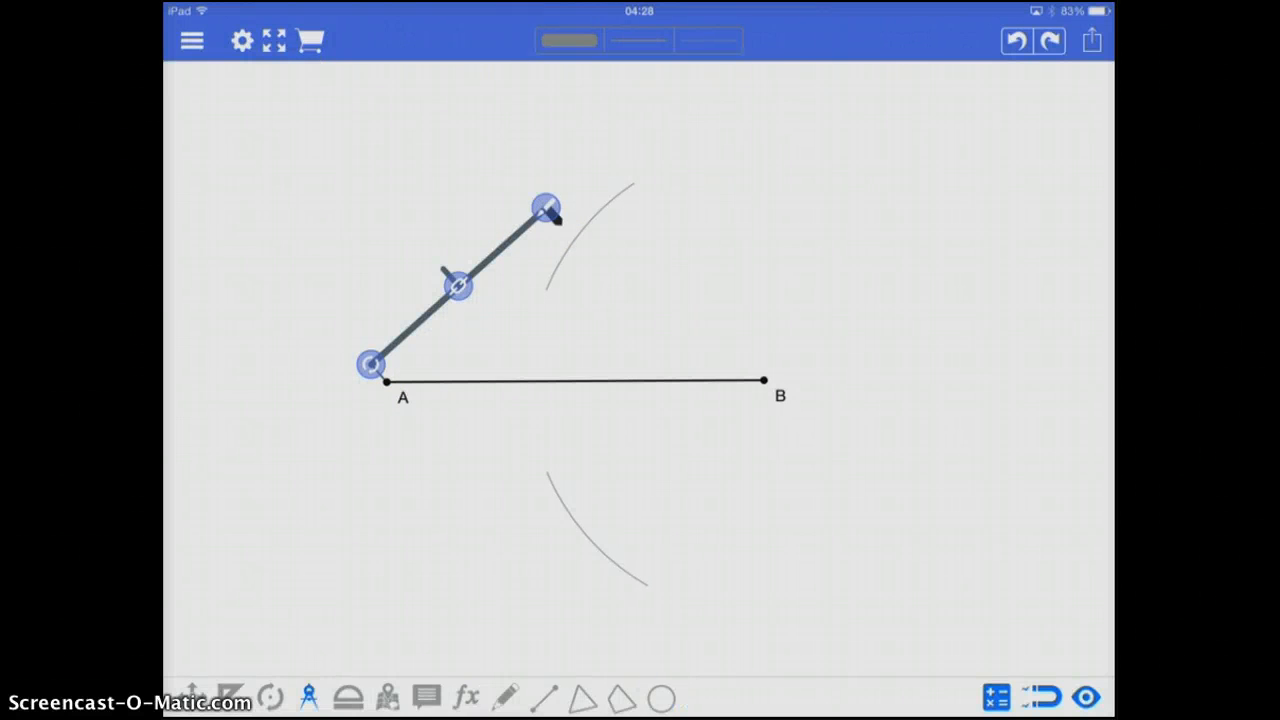
pyautogui.moveTo(546, 208); pyautogui.dragTo(597, 272)
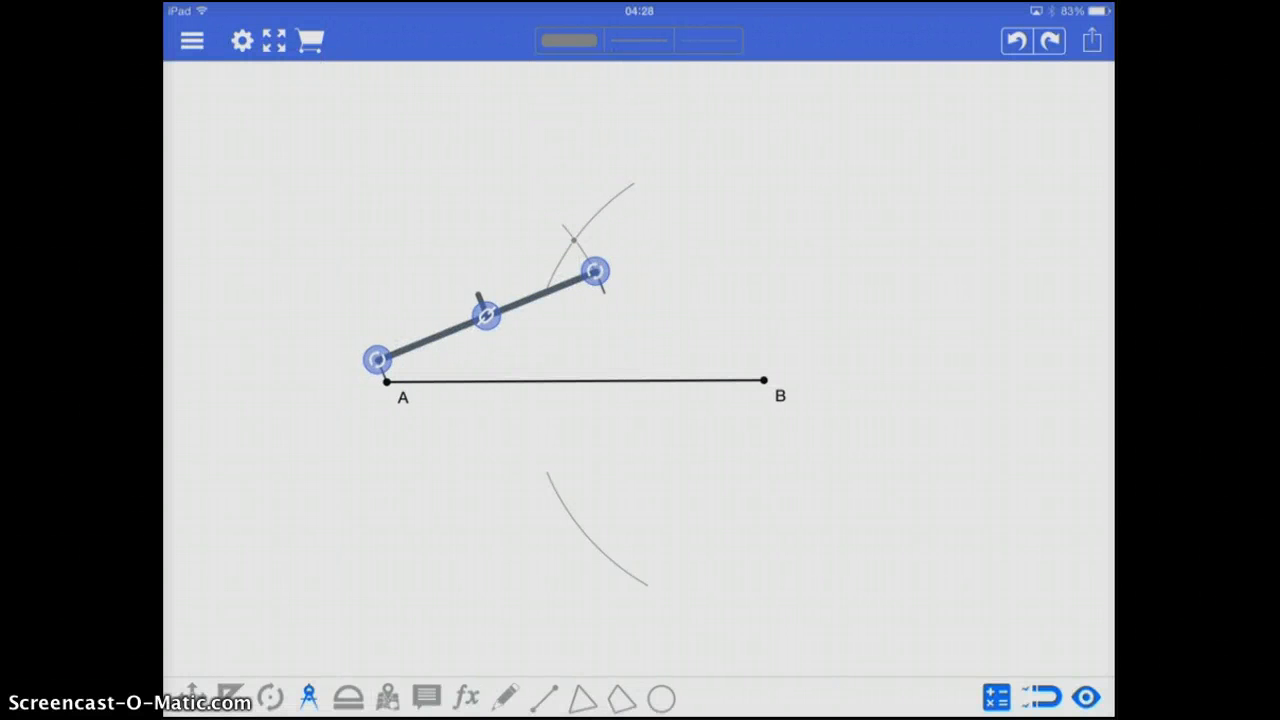
pyautogui.moveTo(595, 270); pyautogui.dragTo(610, 458)
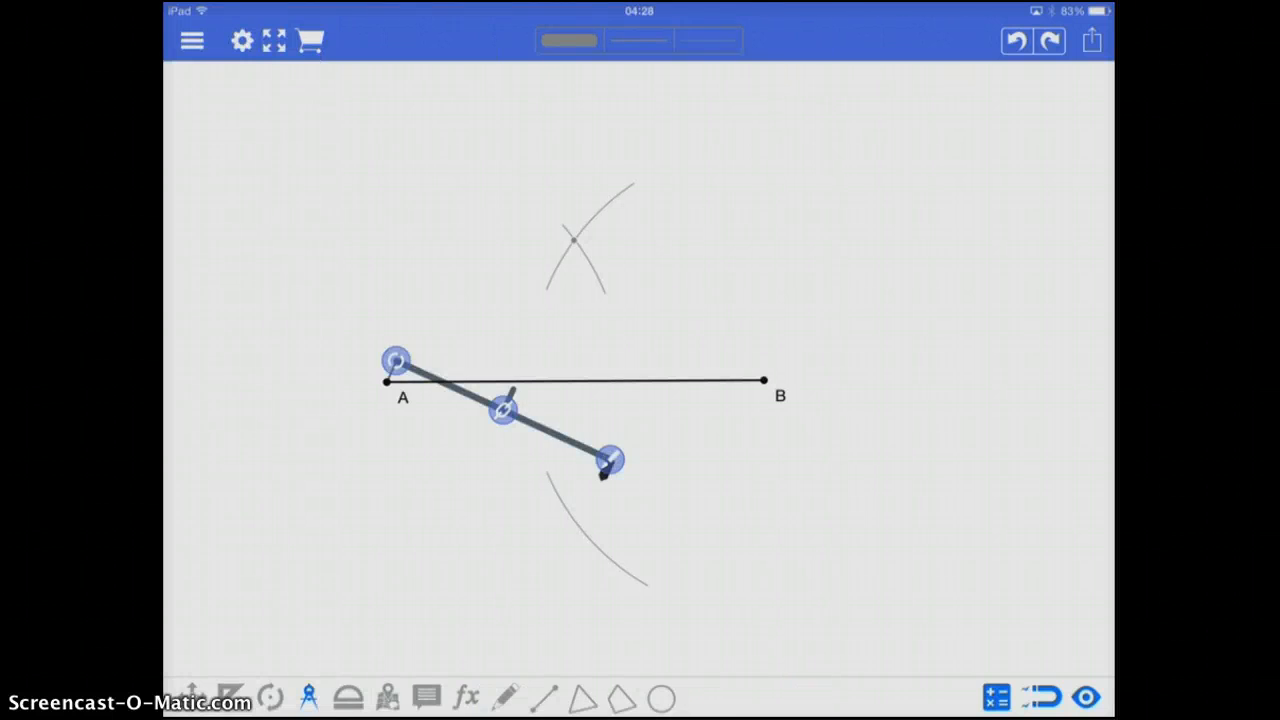
pyautogui.moveTo(610, 460); pyautogui.dragTo(550, 555)
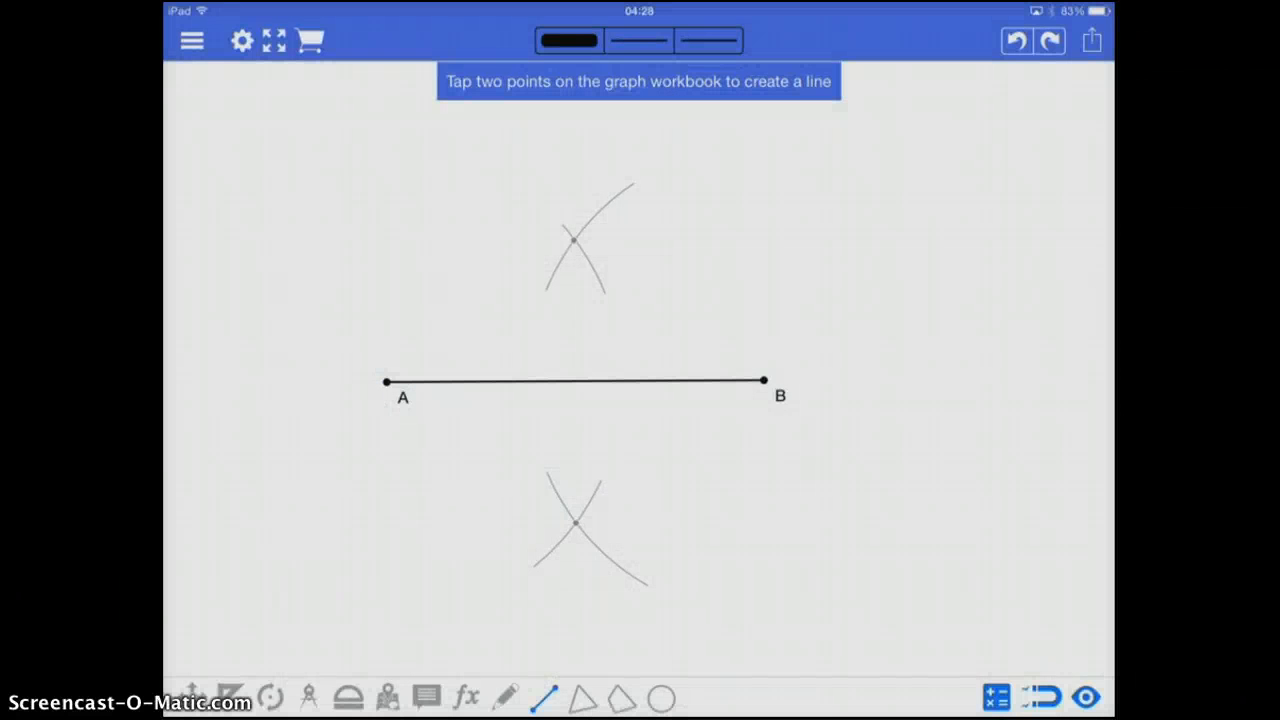
# Start a line at the upper arc crossing above AB
pyautogui.click(574, 240)
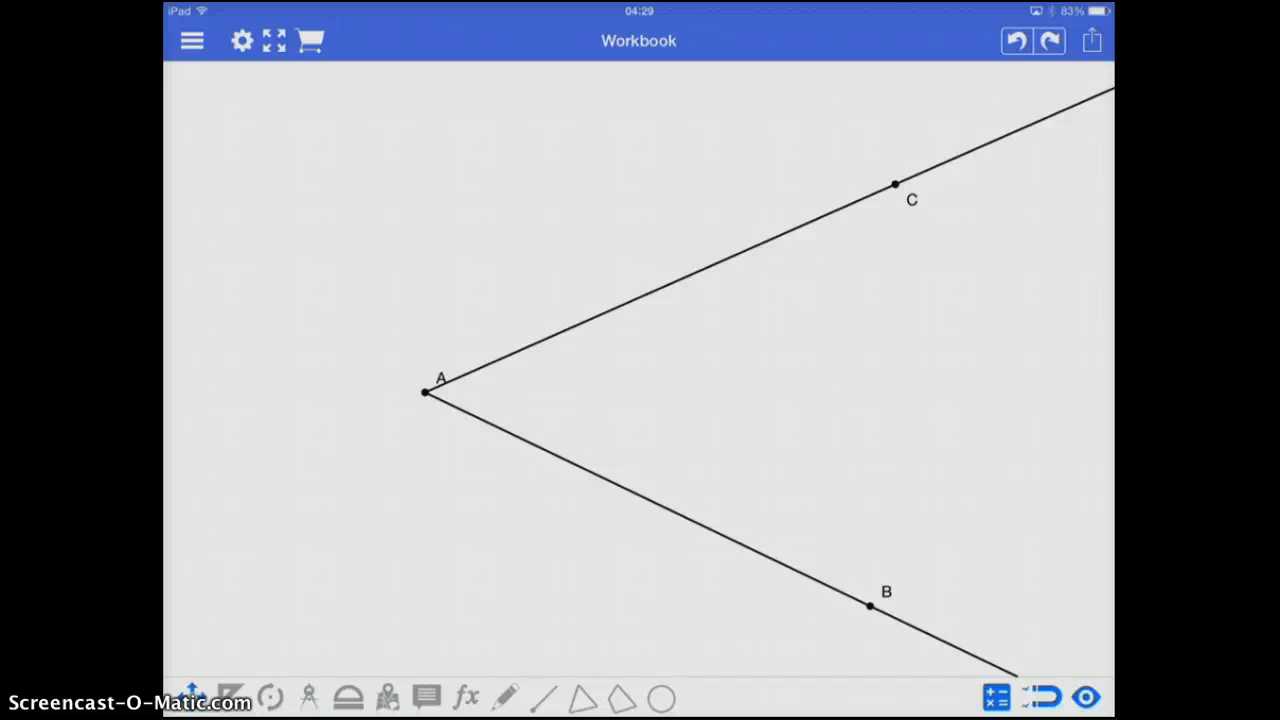
# Bring out the compass for angle CAB on the new page
pyautogui.click(309, 697)
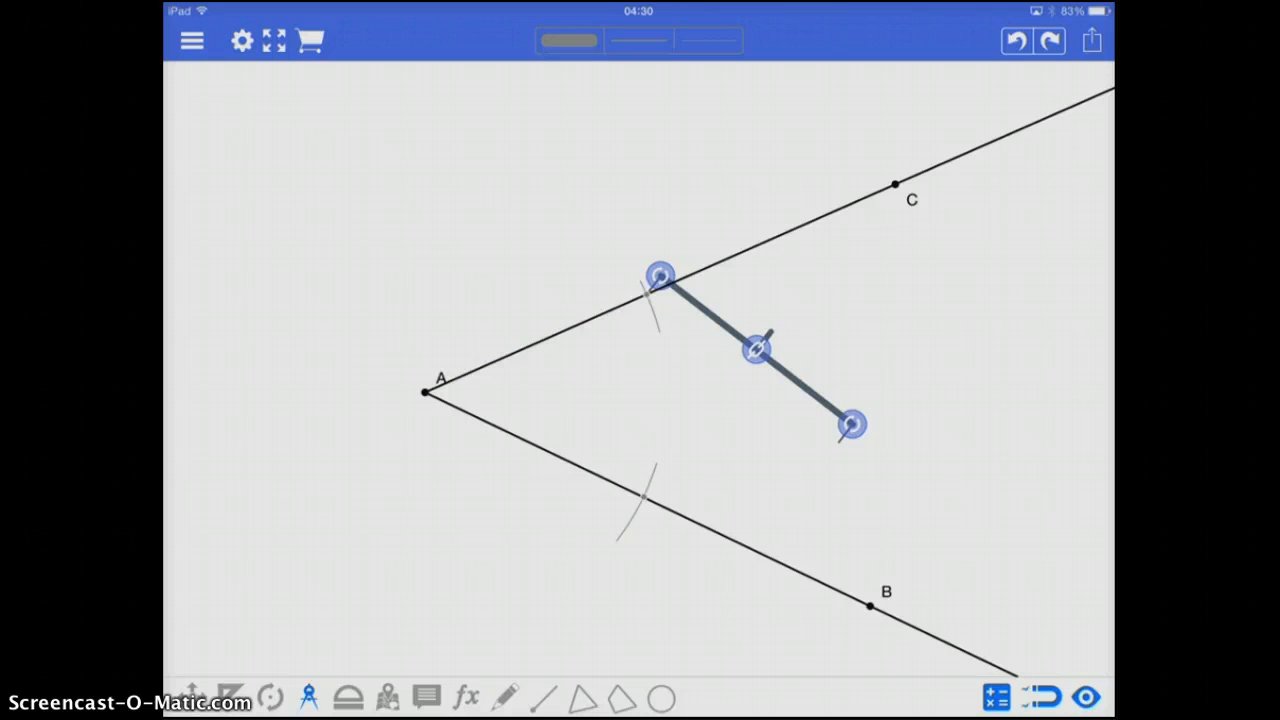
# Swing an arc inside angle CAB from the first arc's crossing on AC
pyautogui.moveTo(850, 425); pyautogui.dragTo(880, 350)
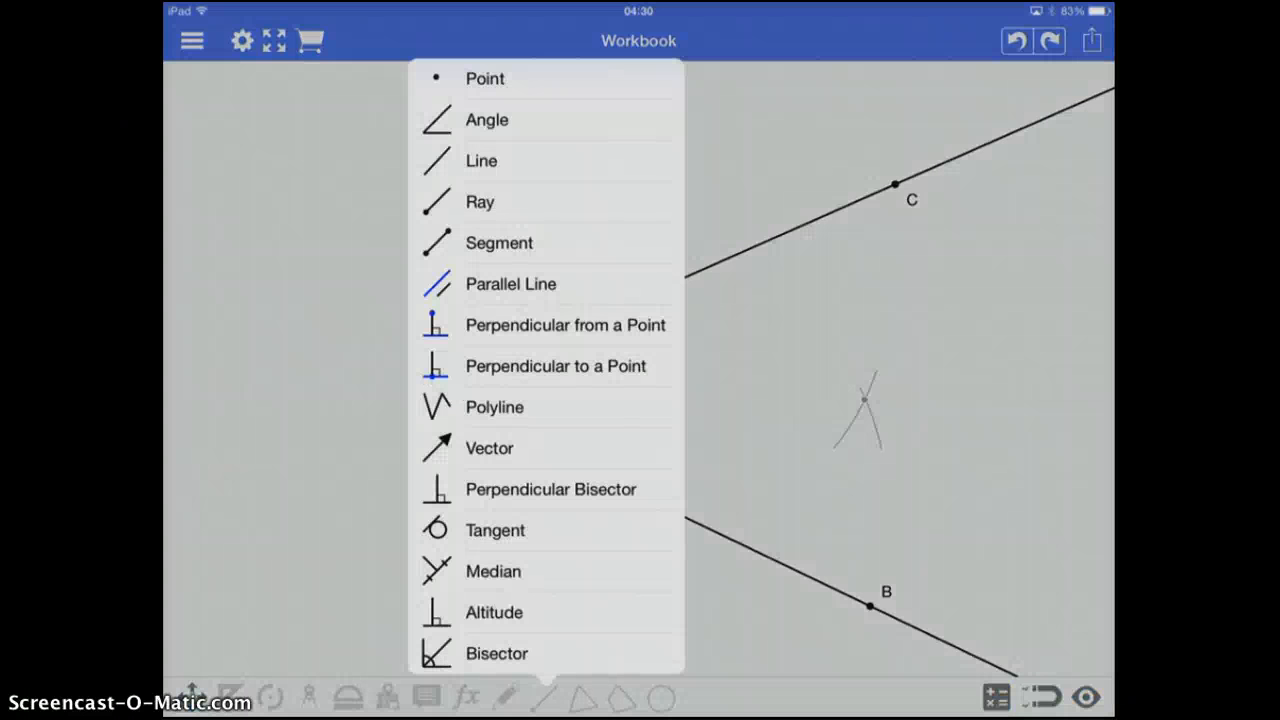
# Choose the Ray type and draw bisector AD from A through the arc crossing
pyautogui.click(481, 160)
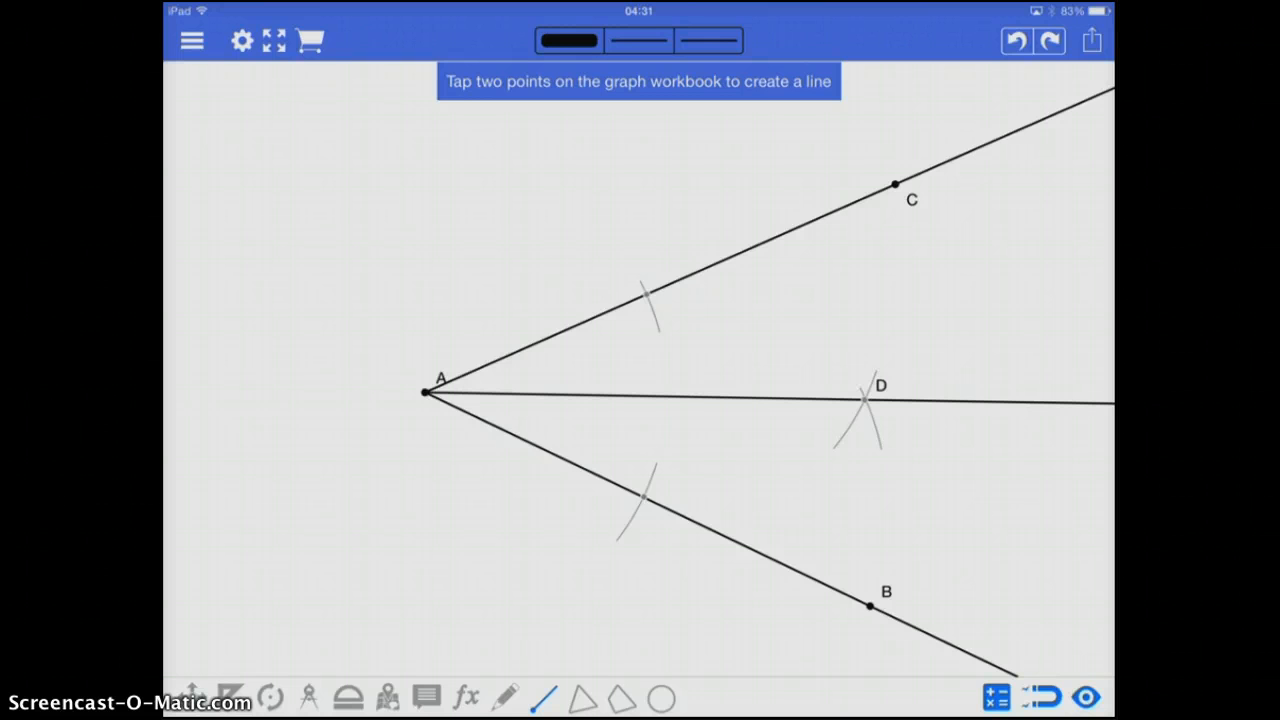
pyautogui.click(505, 697)
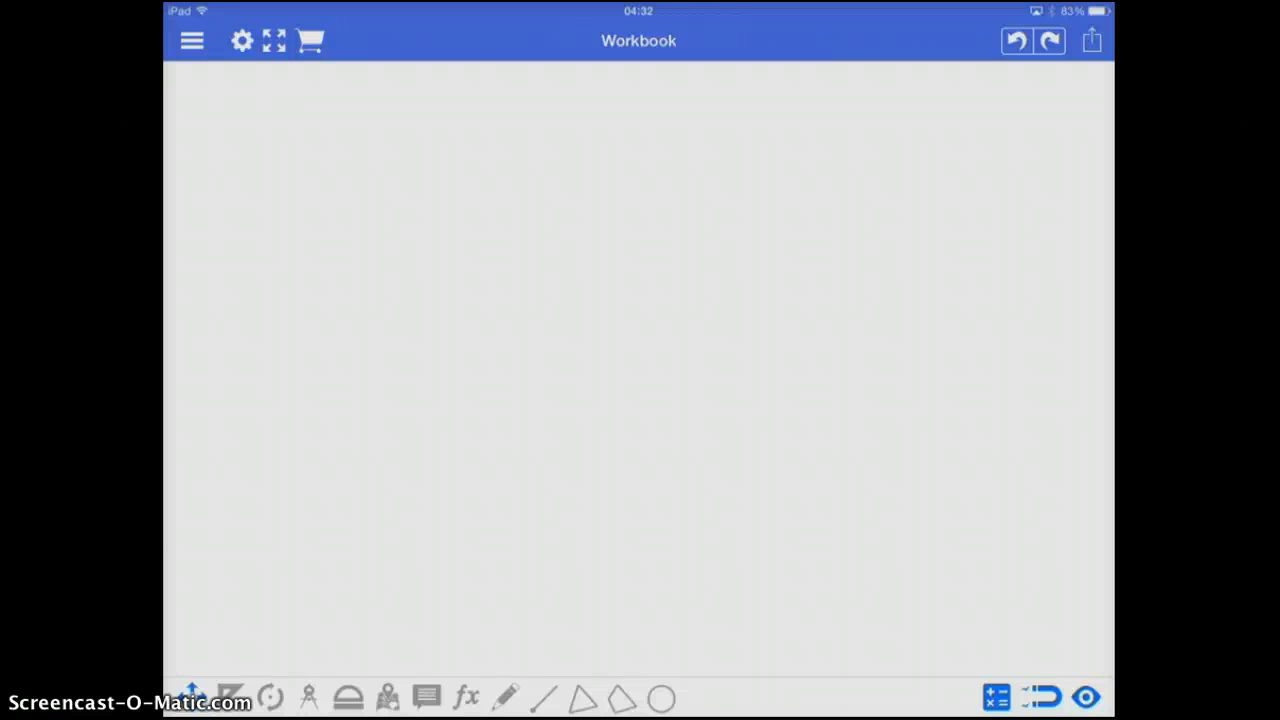
# Draw short segment EF with the segment tool
pyautogui.click(543, 697)
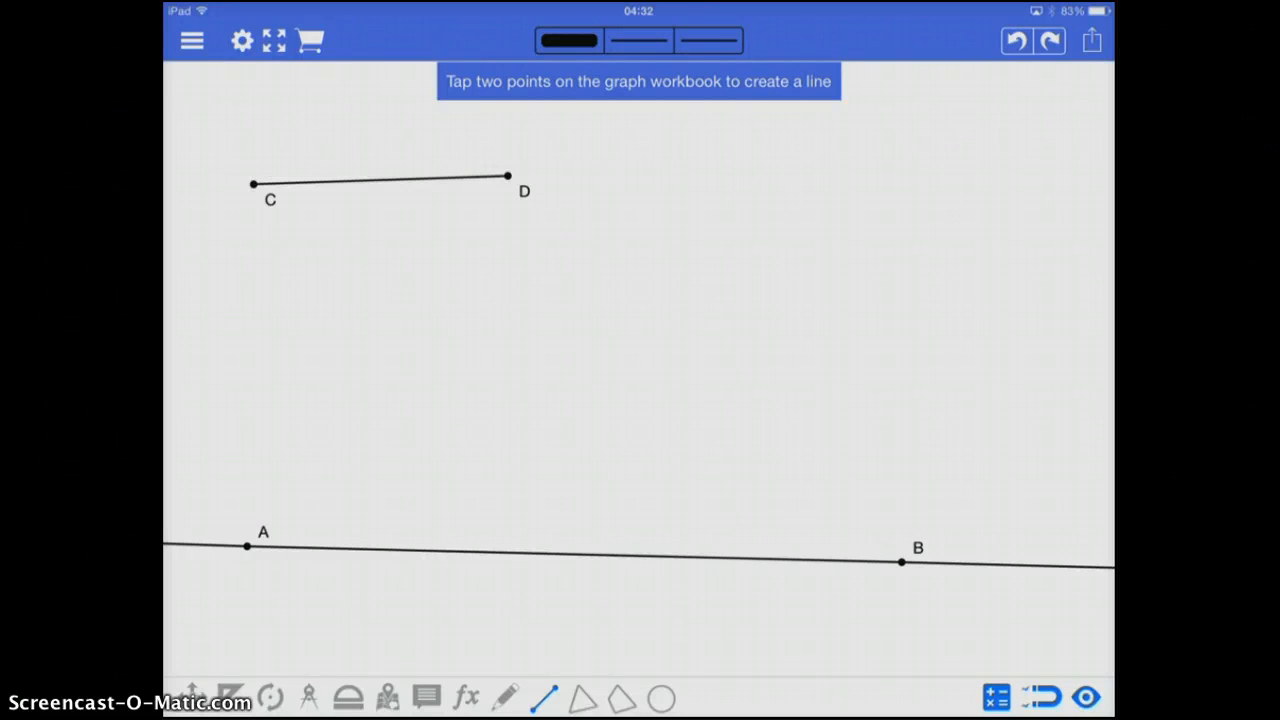
pyautogui.click(690, 188)
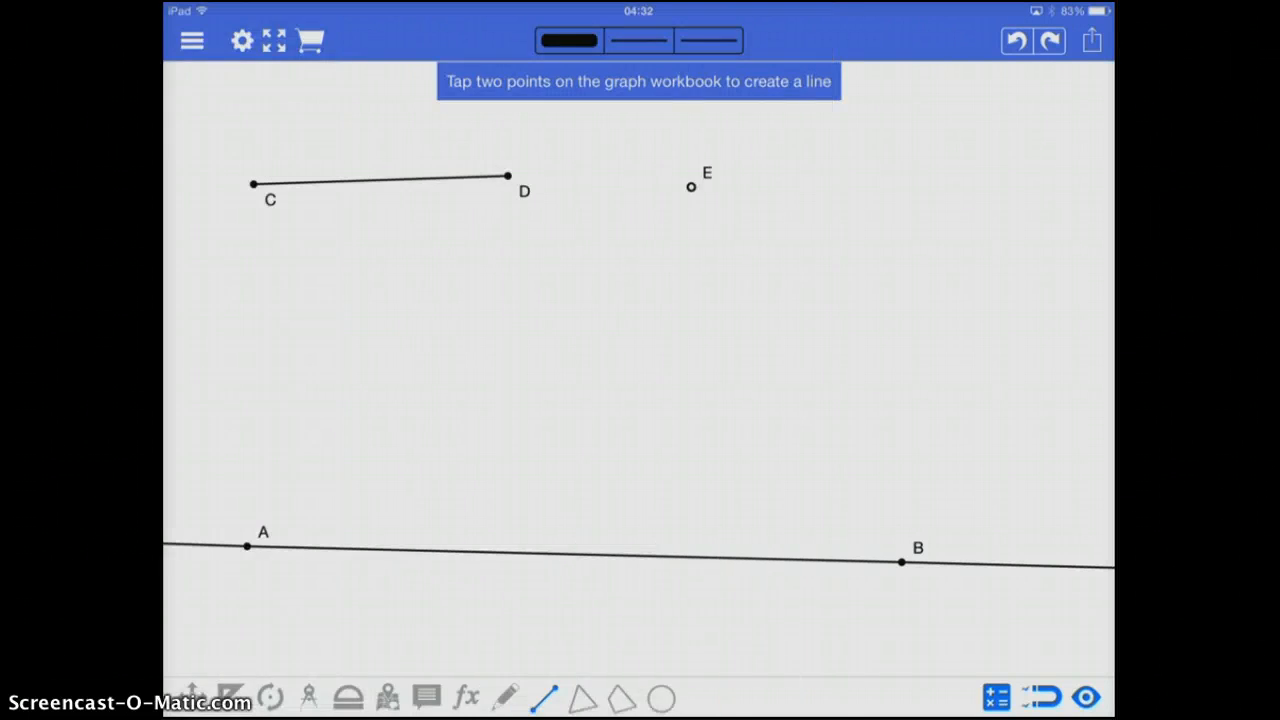
pyautogui.click(795, 175)
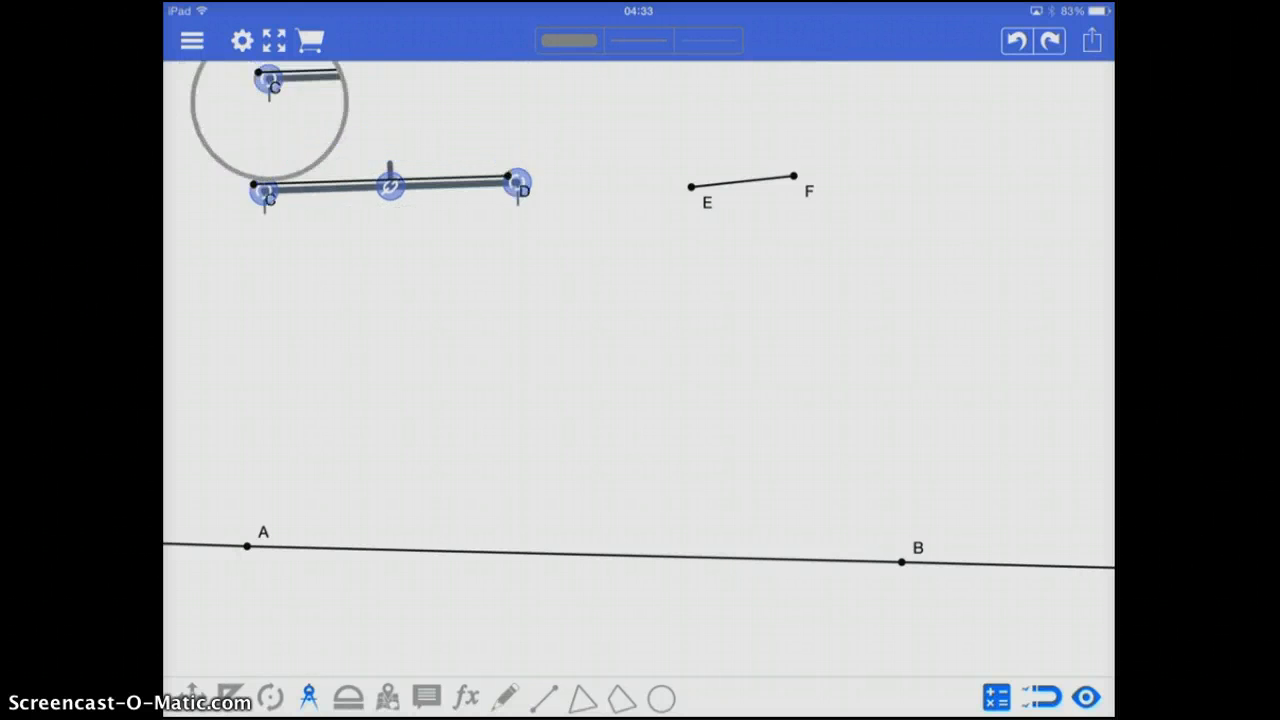
# Set the compass to CD, move it to A on line AB, then set it to EF
pyautogui.moveTo(388, 186); pyautogui.dragTo(455, 519)
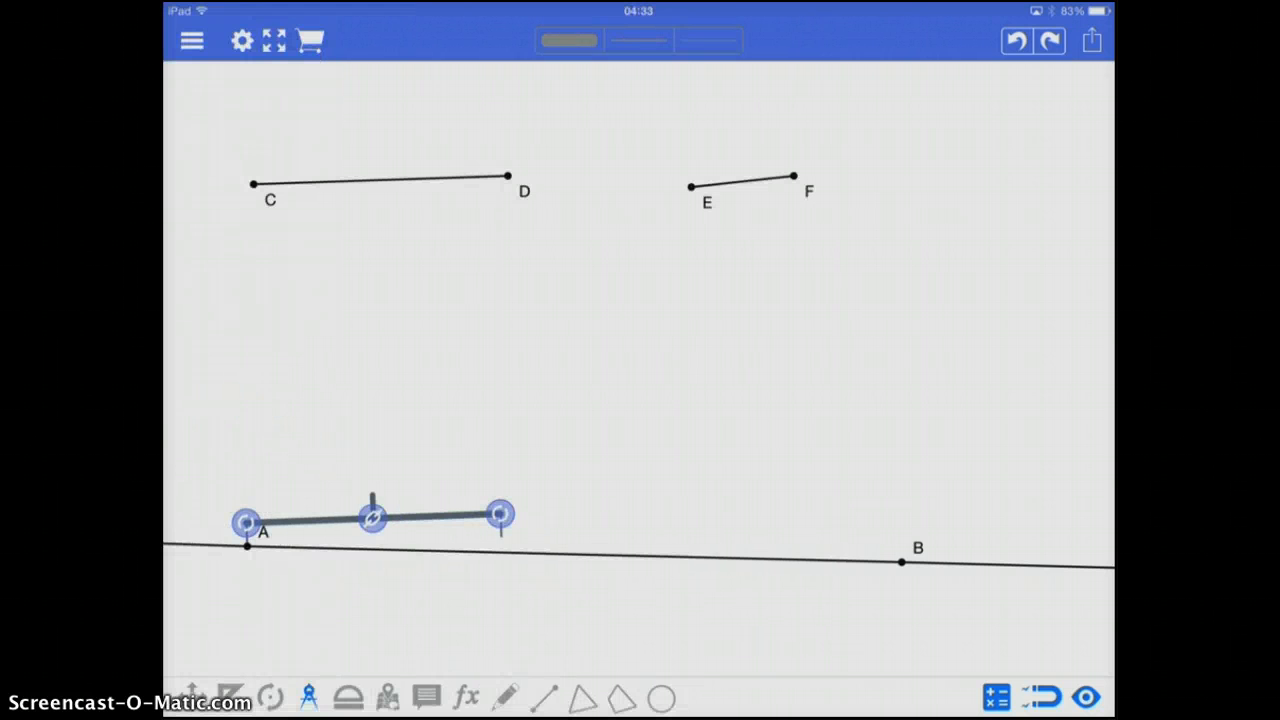
pyautogui.moveTo(500, 514); pyautogui.dragTo(500, 565)
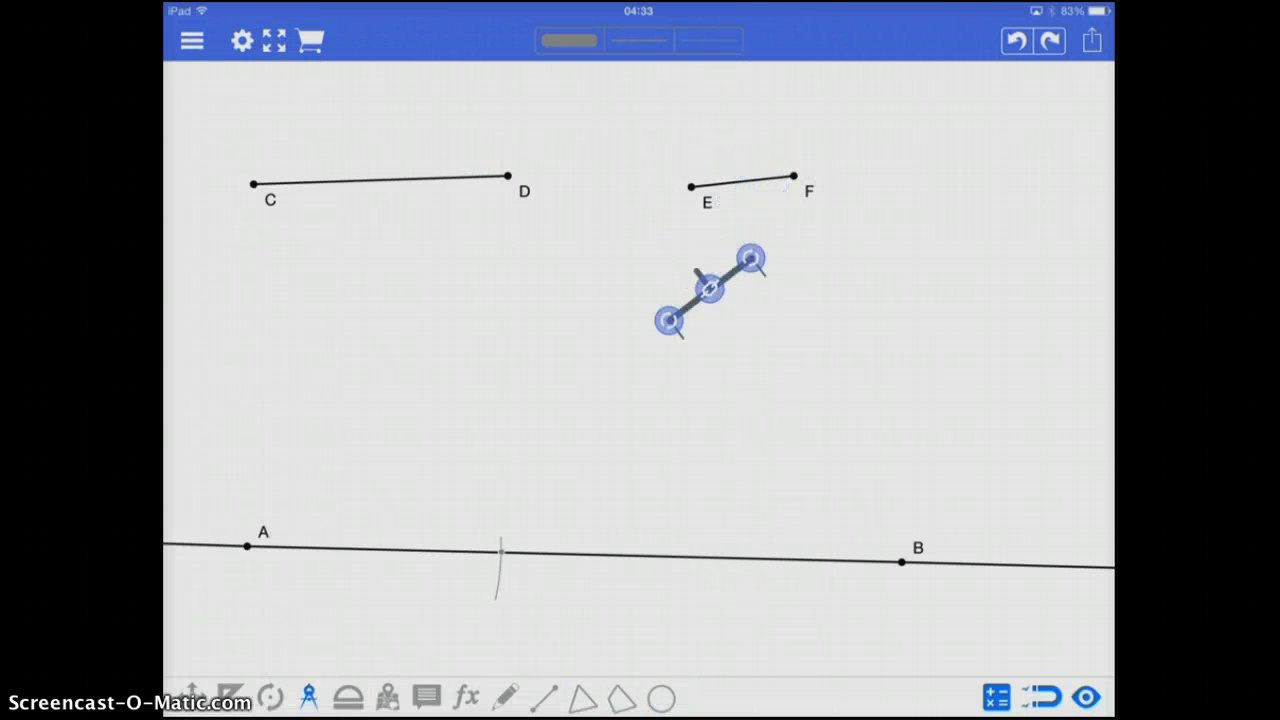
pyautogui.moveTo(710, 290); pyautogui.dragTo(525, 500)
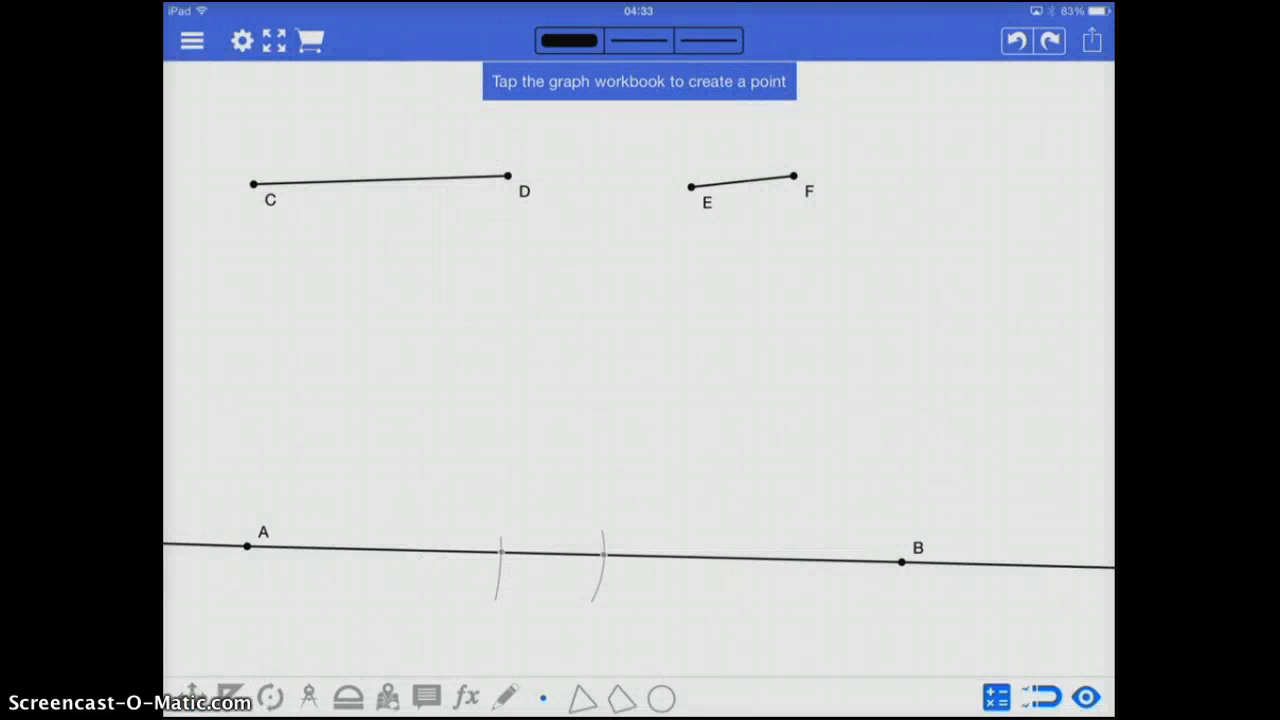
# Place point G, take the A-to-second-mark length, and arc from G to form GH
pyautogui.click(391, 366)
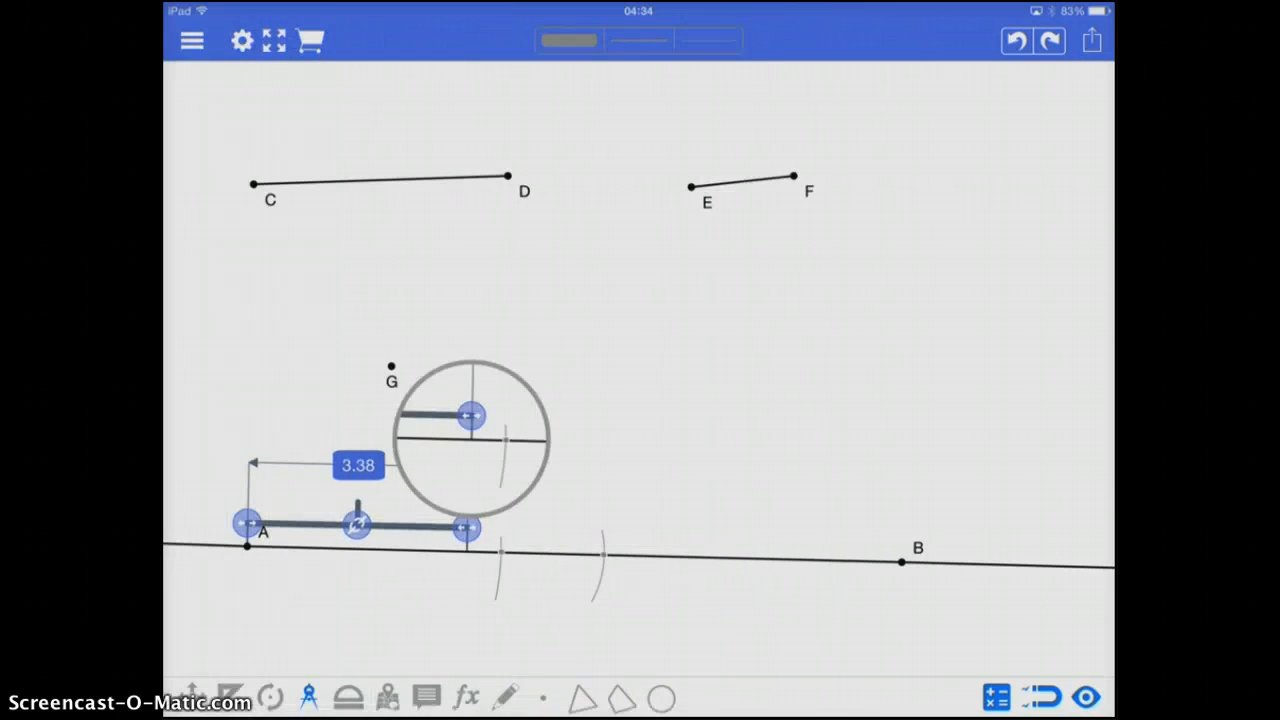
pyautogui.moveTo(468, 527); pyautogui.dragTo(602, 532)
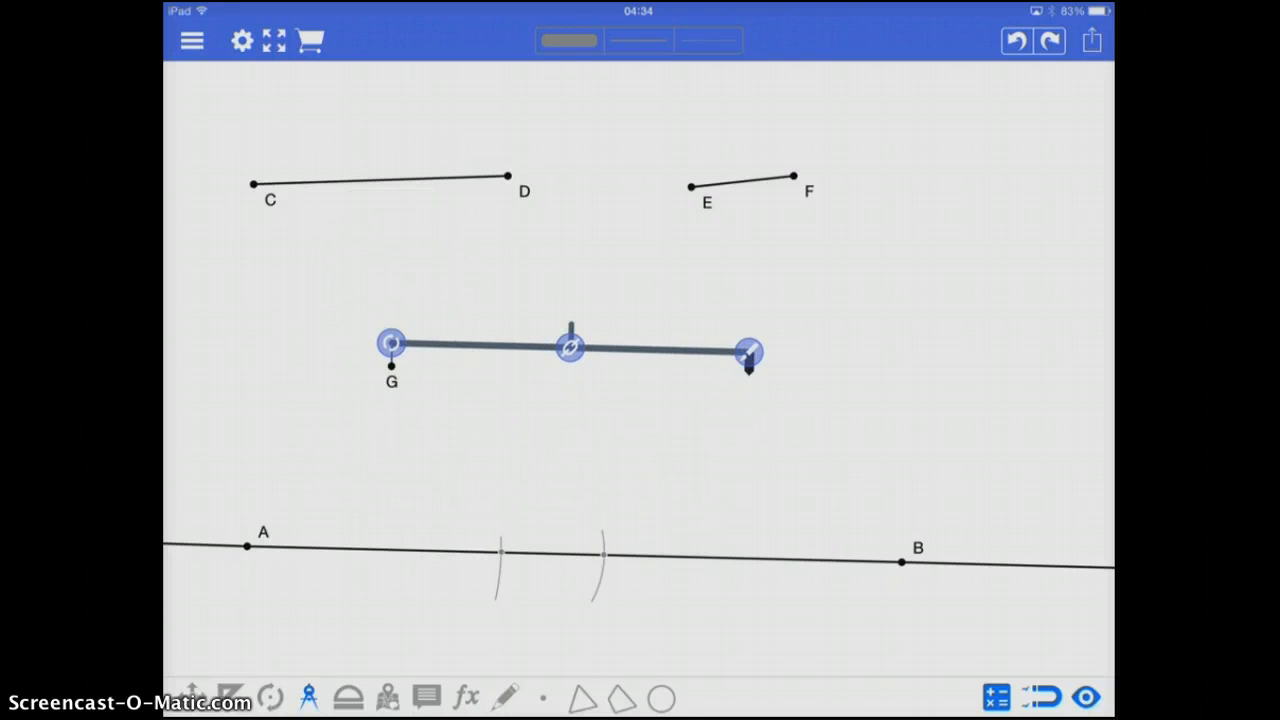
pyautogui.moveTo(748, 353); pyautogui.dragTo(745, 303)
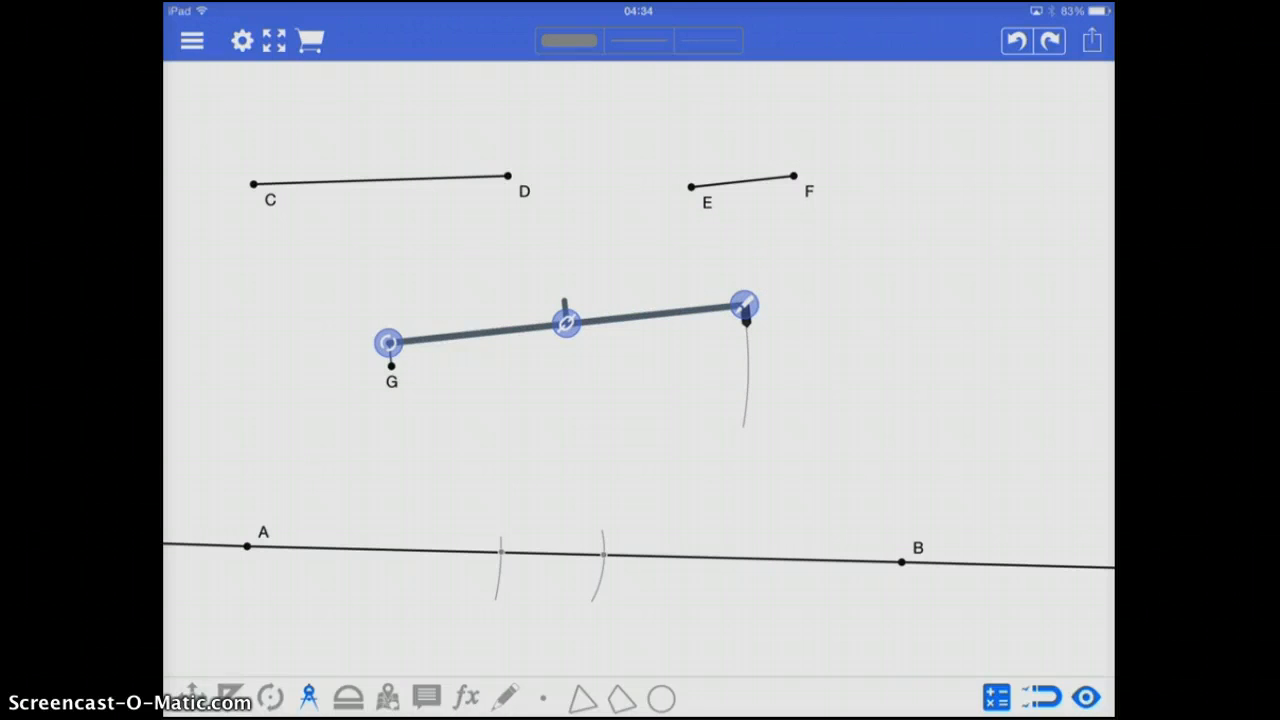
pyautogui.click(546, 697)
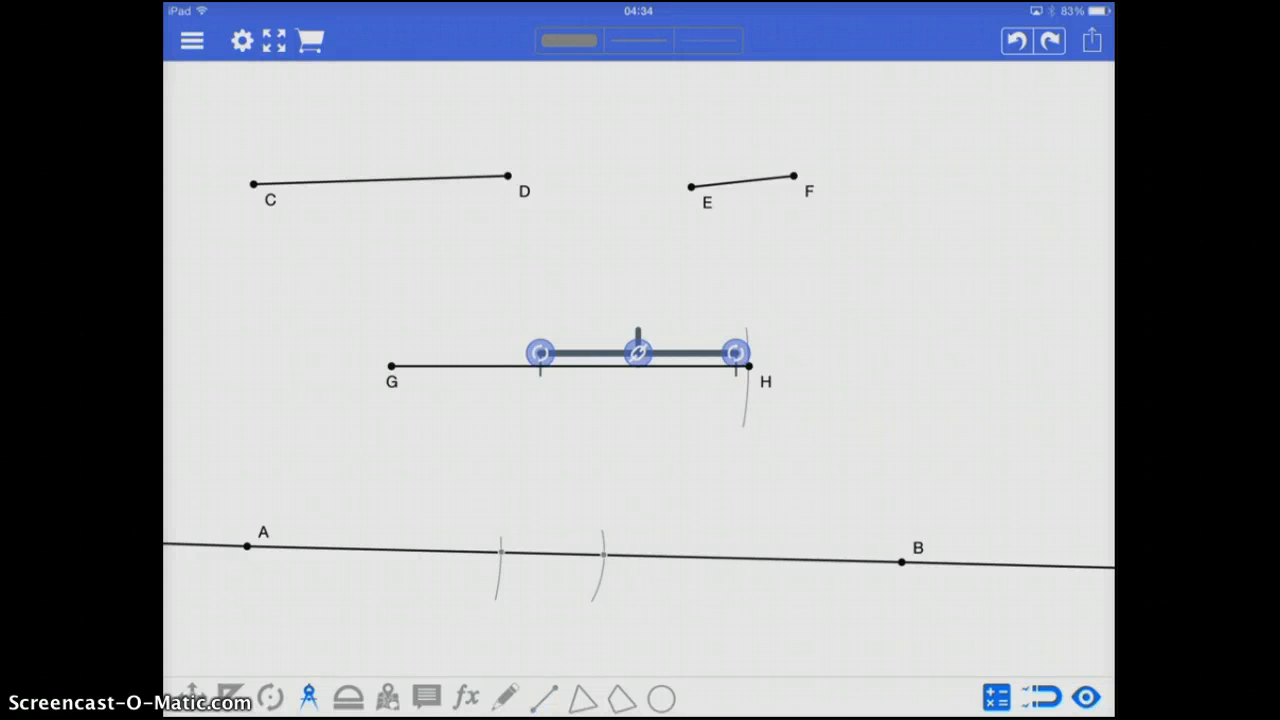
pyautogui.moveTo(638, 352); pyautogui.dragTo(695, 152)
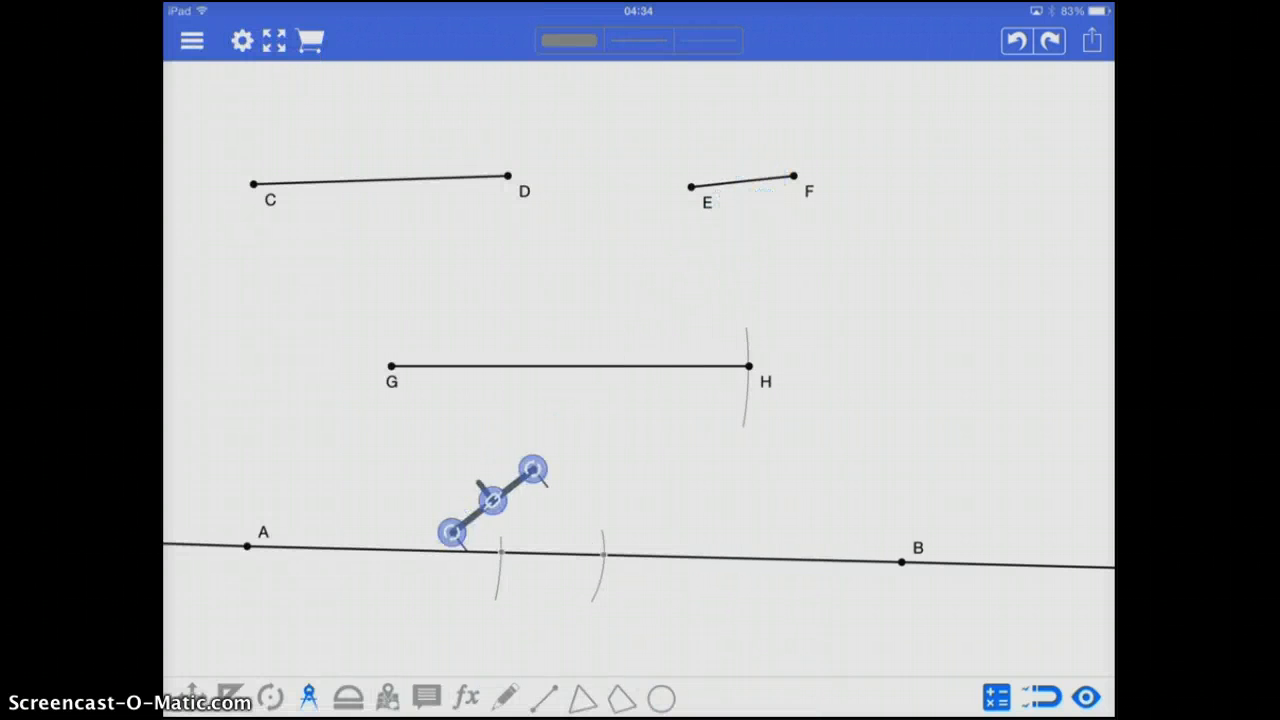
# Add point I and swing an arc from I at the CD-minus-EF length
pyautogui.moveTo(490, 500); pyautogui.dragTo(455, 570)
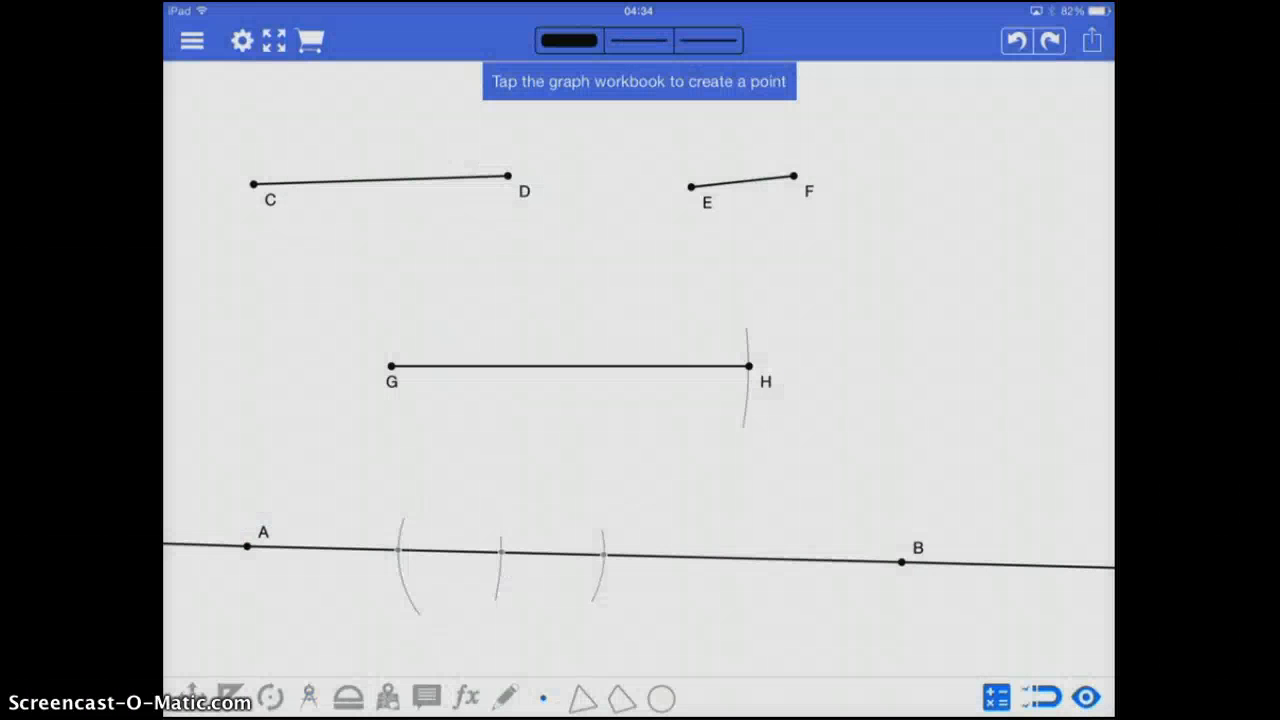
pyautogui.click(418, 283)
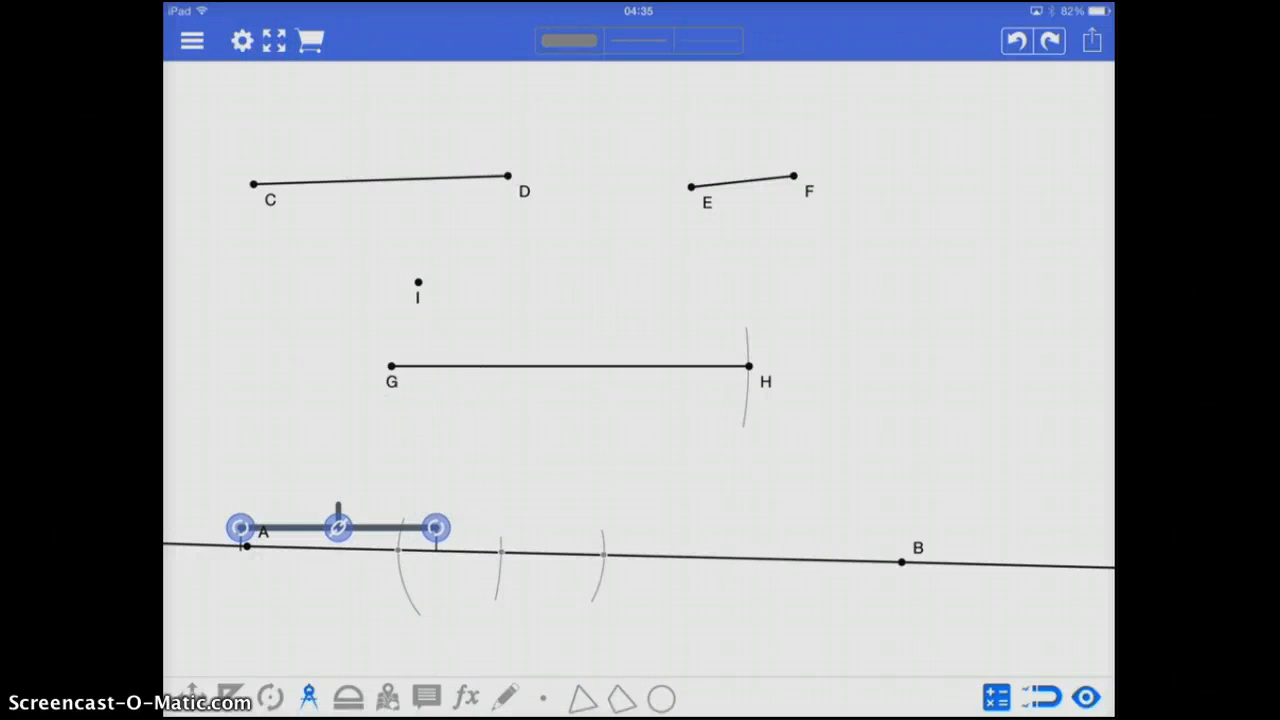
pyautogui.moveTo(338, 527); pyautogui.dragTo(372, 492)
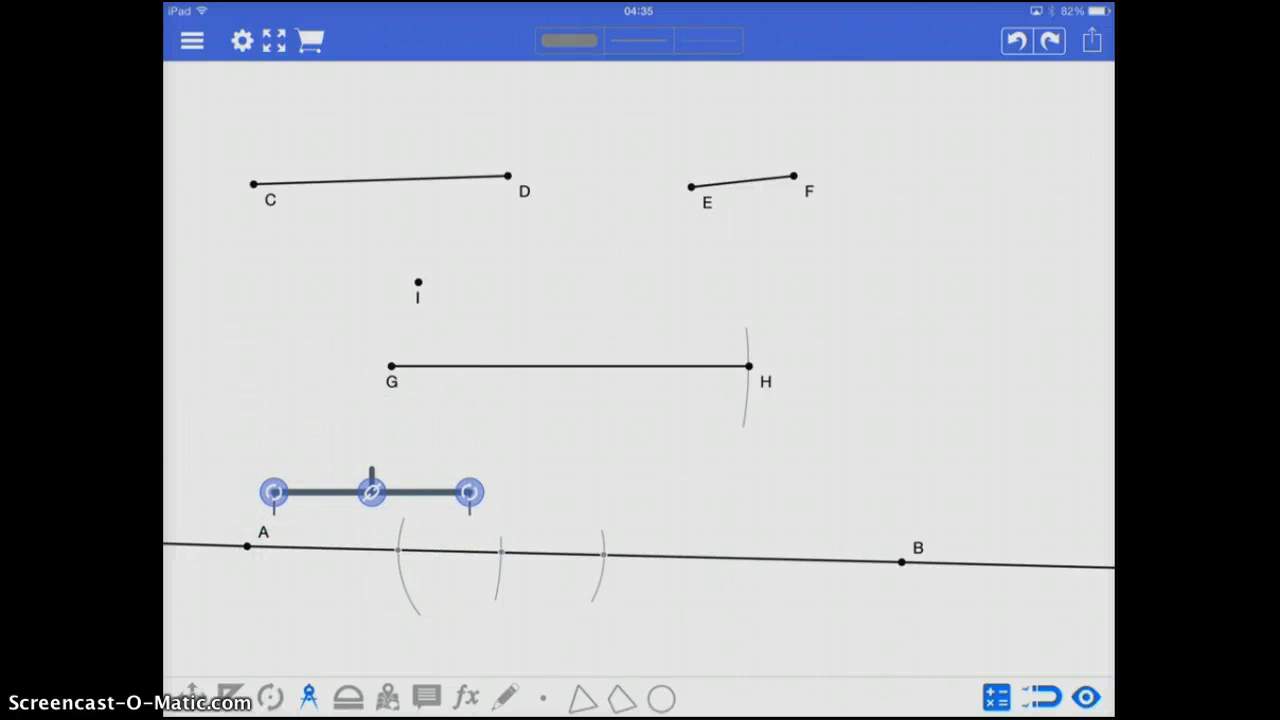
pyautogui.moveTo(372, 491); pyautogui.dragTo(344, 523)
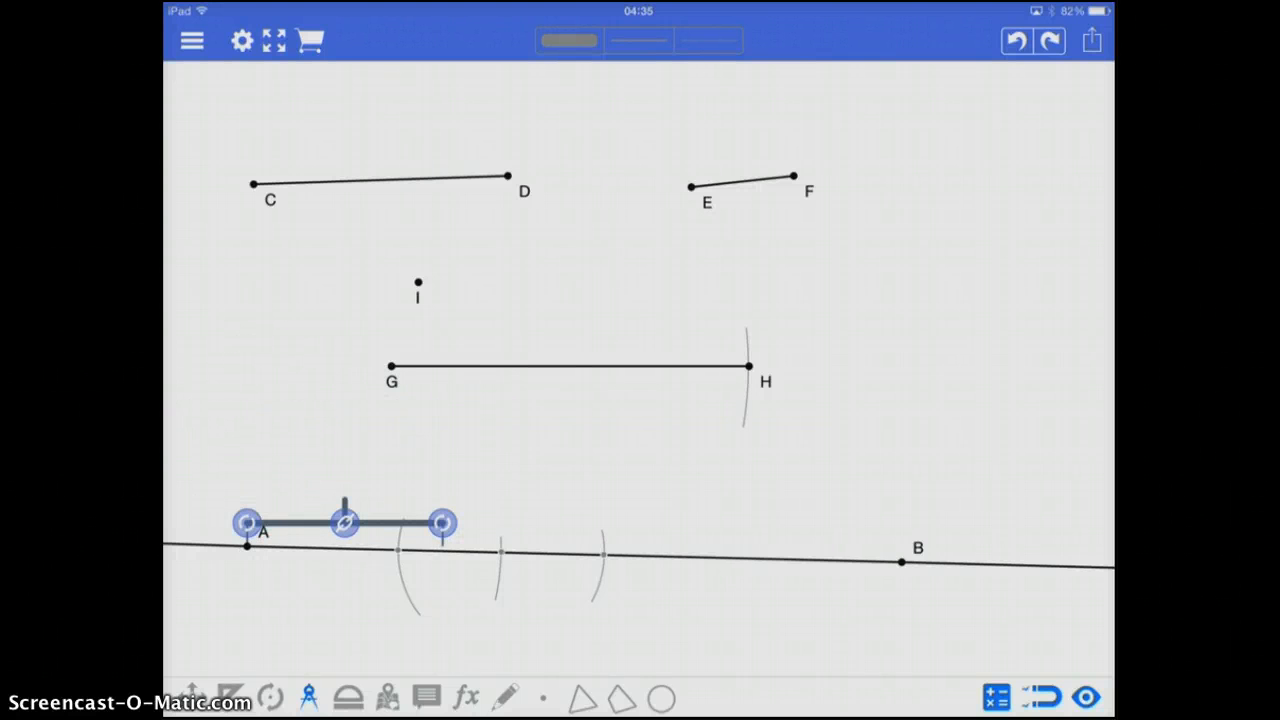
pyautogui.moveTo(442, 524); pyautogui.dragTo(398, 525)
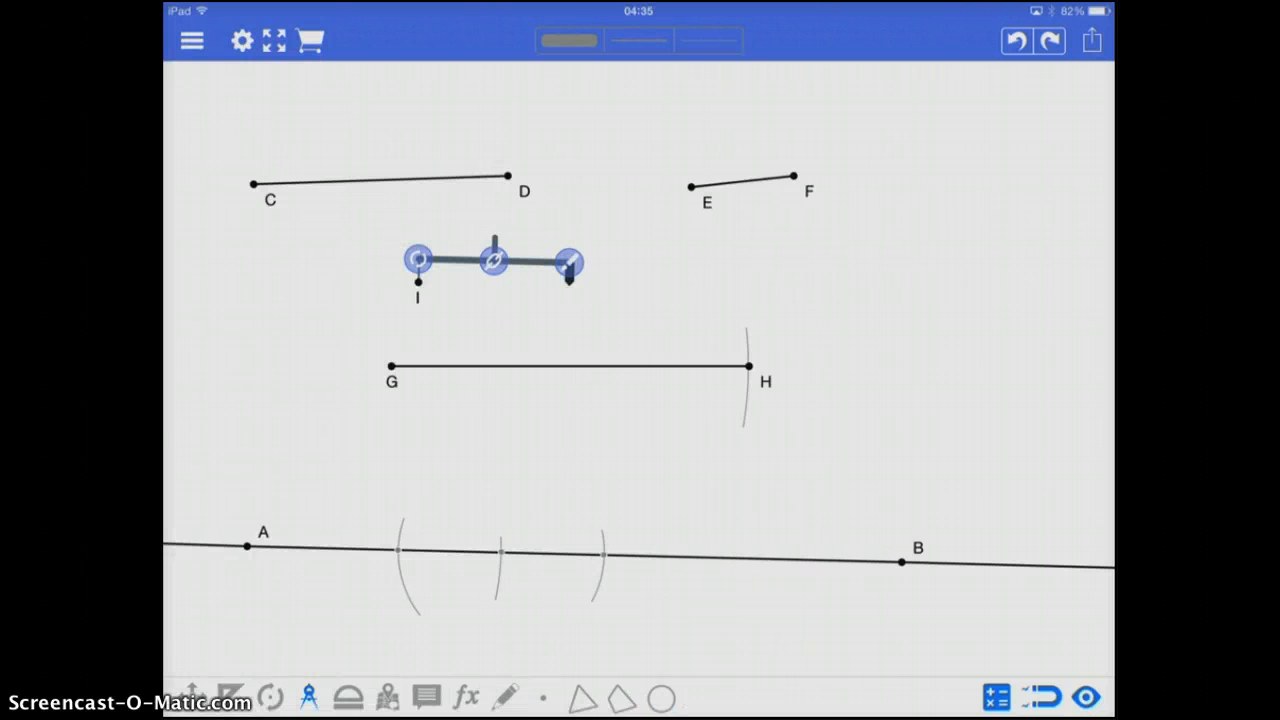
pyautogui.click(542, 697)
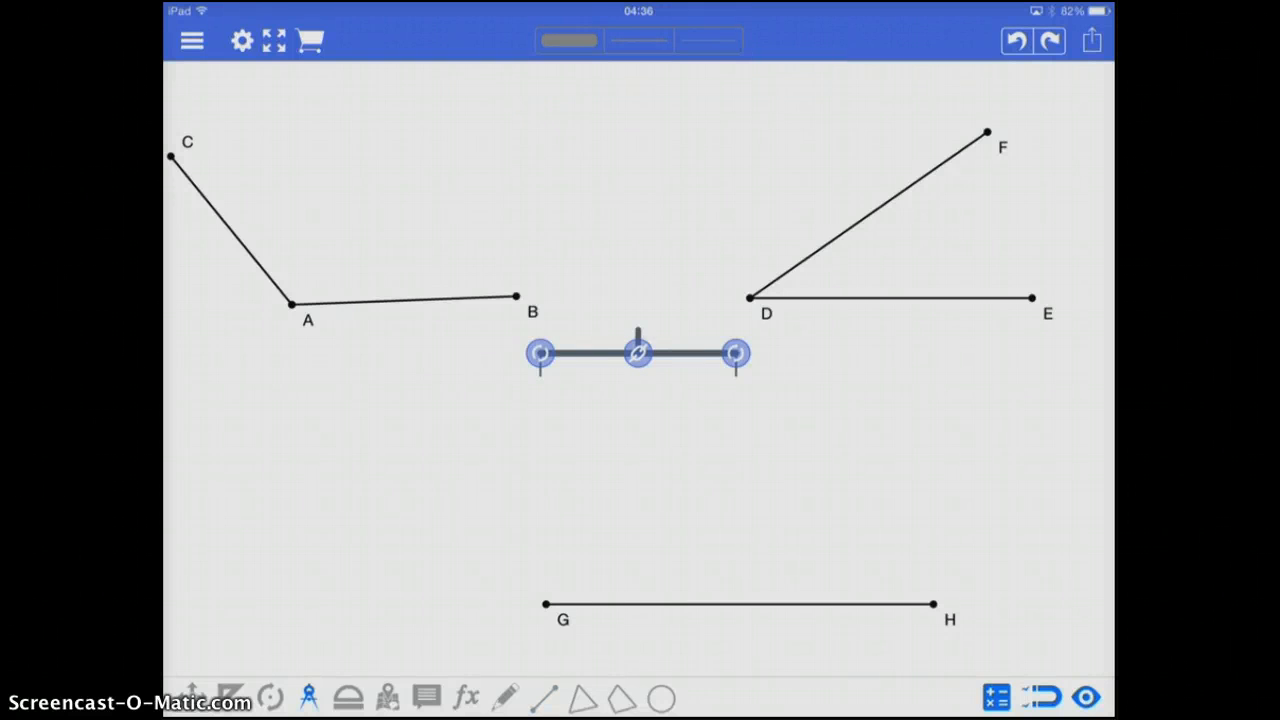
# Arc across angle A's sides, then mark its chord on the arc above GH
pyautogui.moveTo(638, 353); pyautogui.dragTo(388, 281)
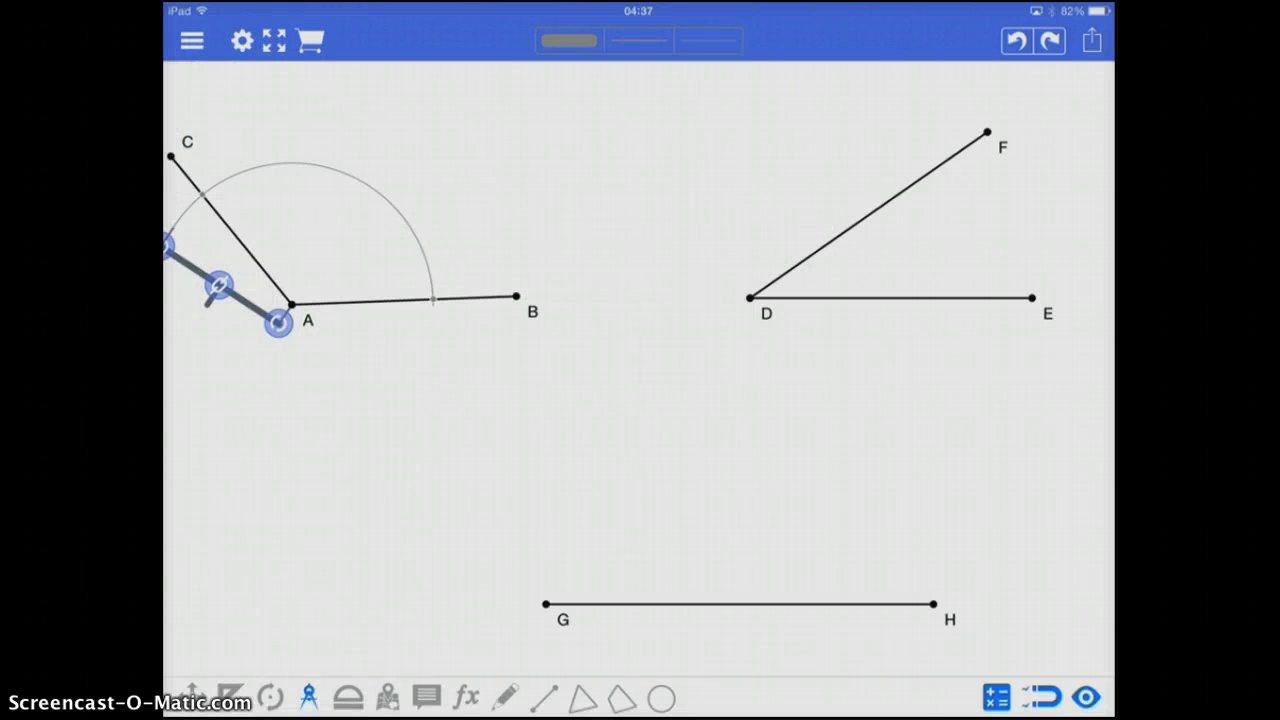
pyautogui.moveTo(218, 285); pyautogui.dragTo(472, 583)
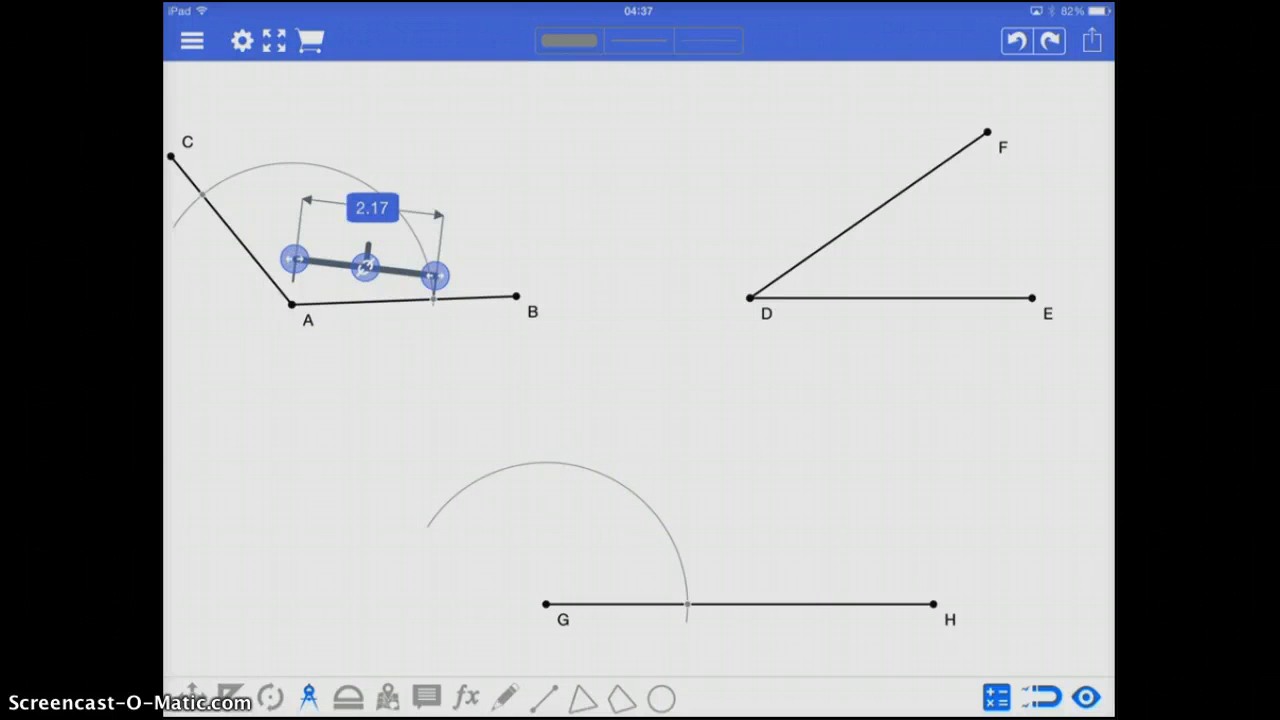
pyautogui.moveTo(290, 258); pyautogui.dragTo(210, 172)
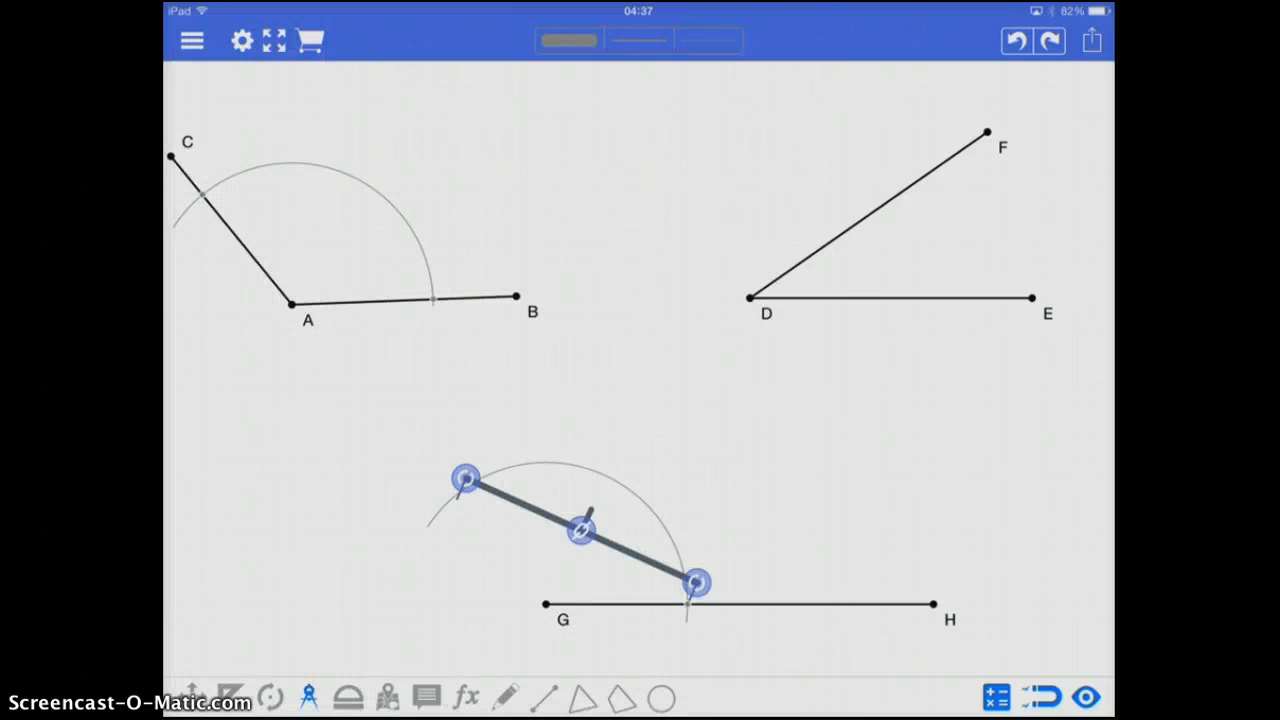
pyautogui.moveTo(465, 477); pyautogui.dragTo(490, 438)
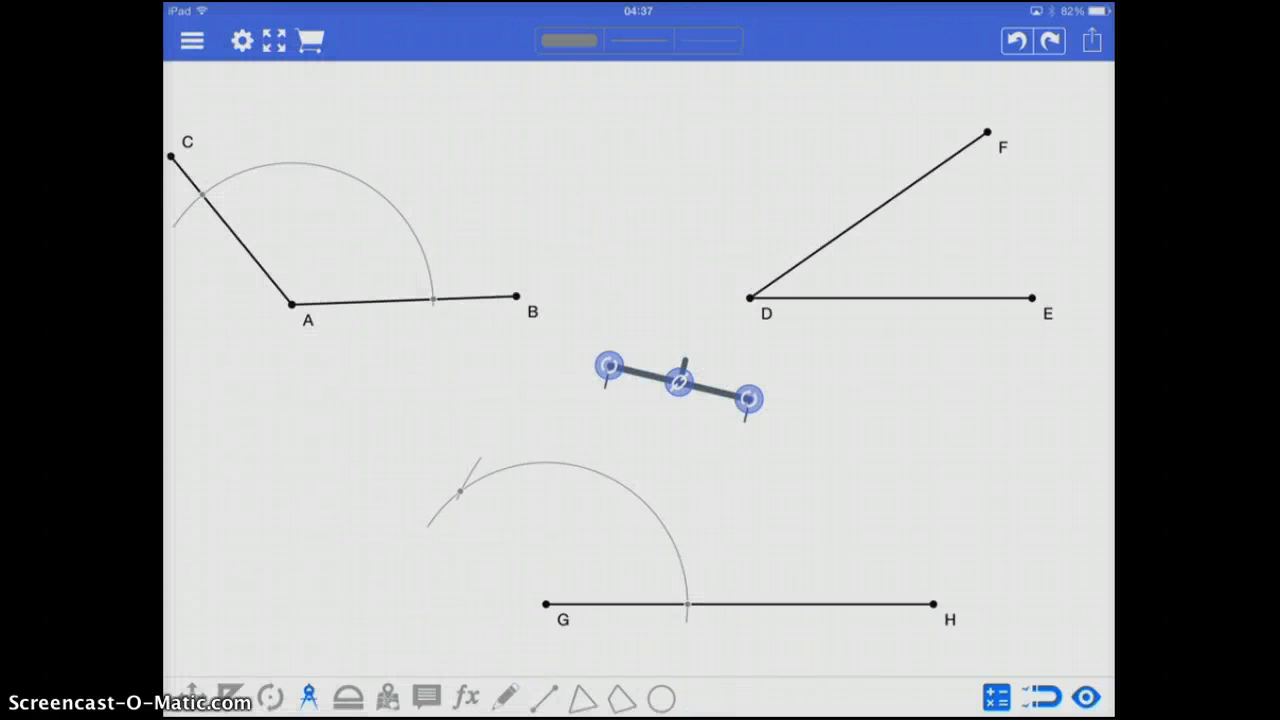
# Center the compass on vertex D and bring up the line-kind menu
pyautogui.moveTo(679, 383); pyautogui.dragTo(823, 289)
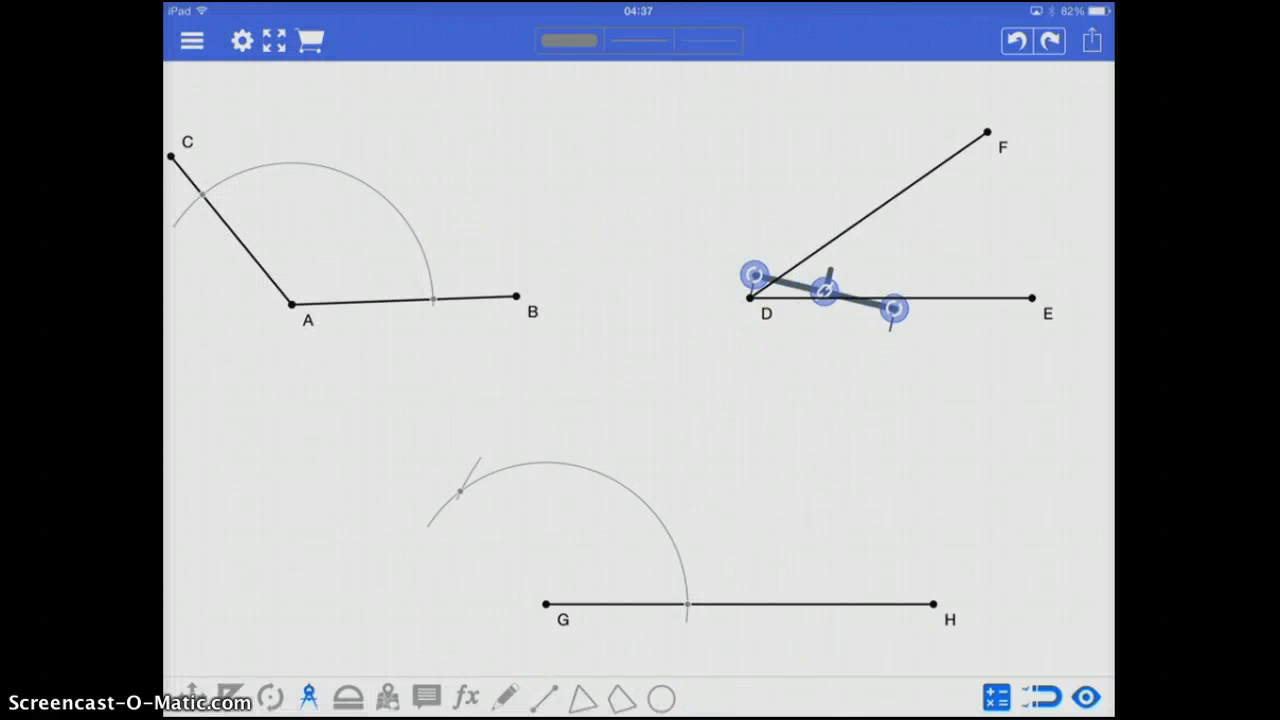
pyautogui.moveTo(890, 308); pyautogui.dragTo(835, 178)
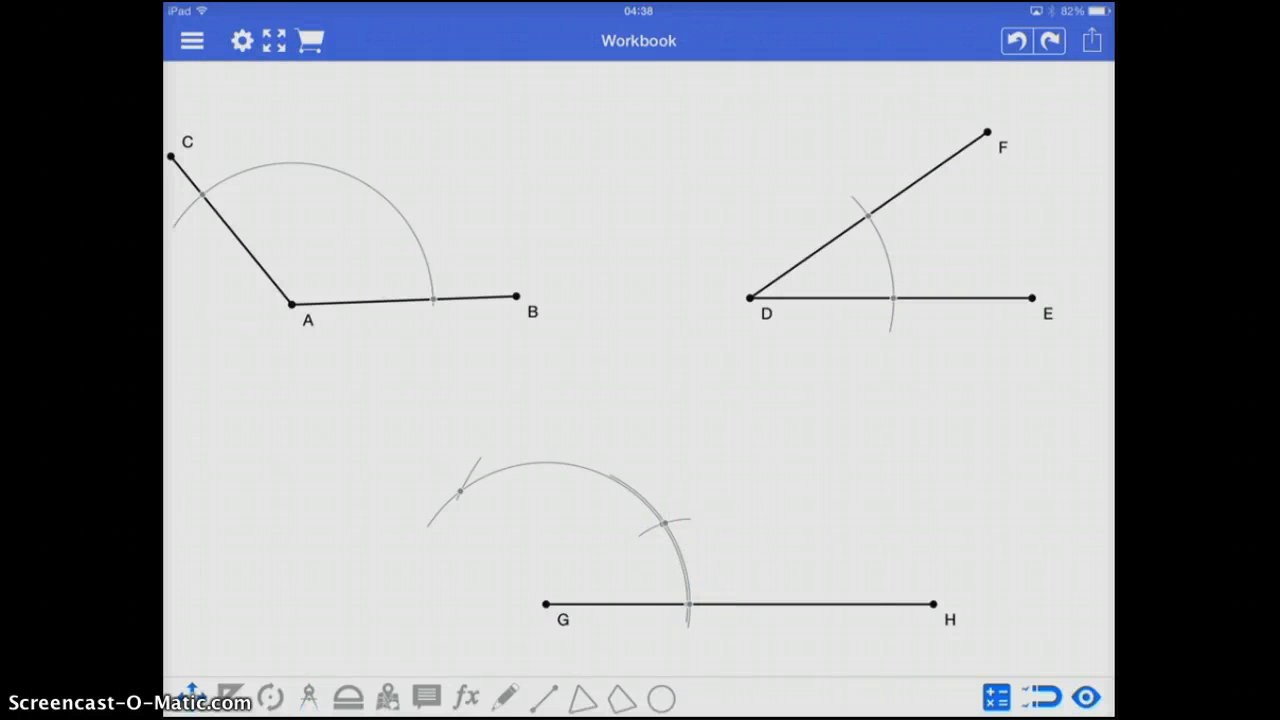
pyautogui.click(547, 698)
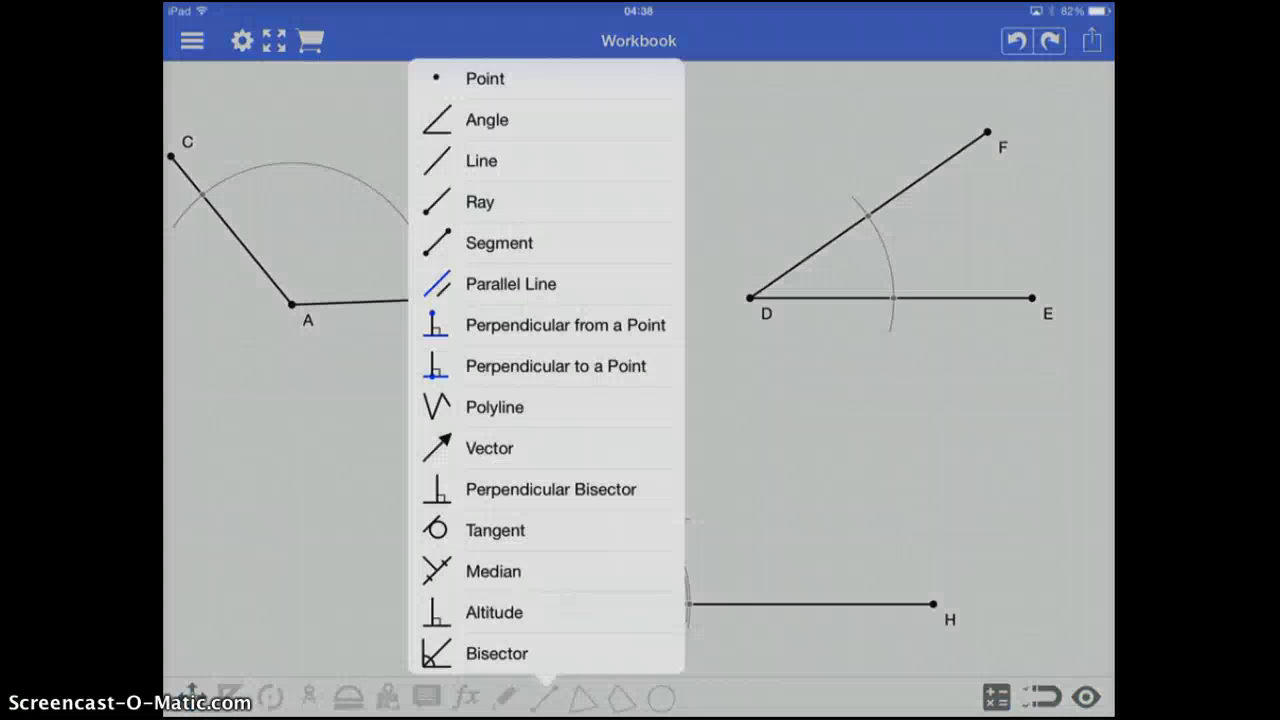